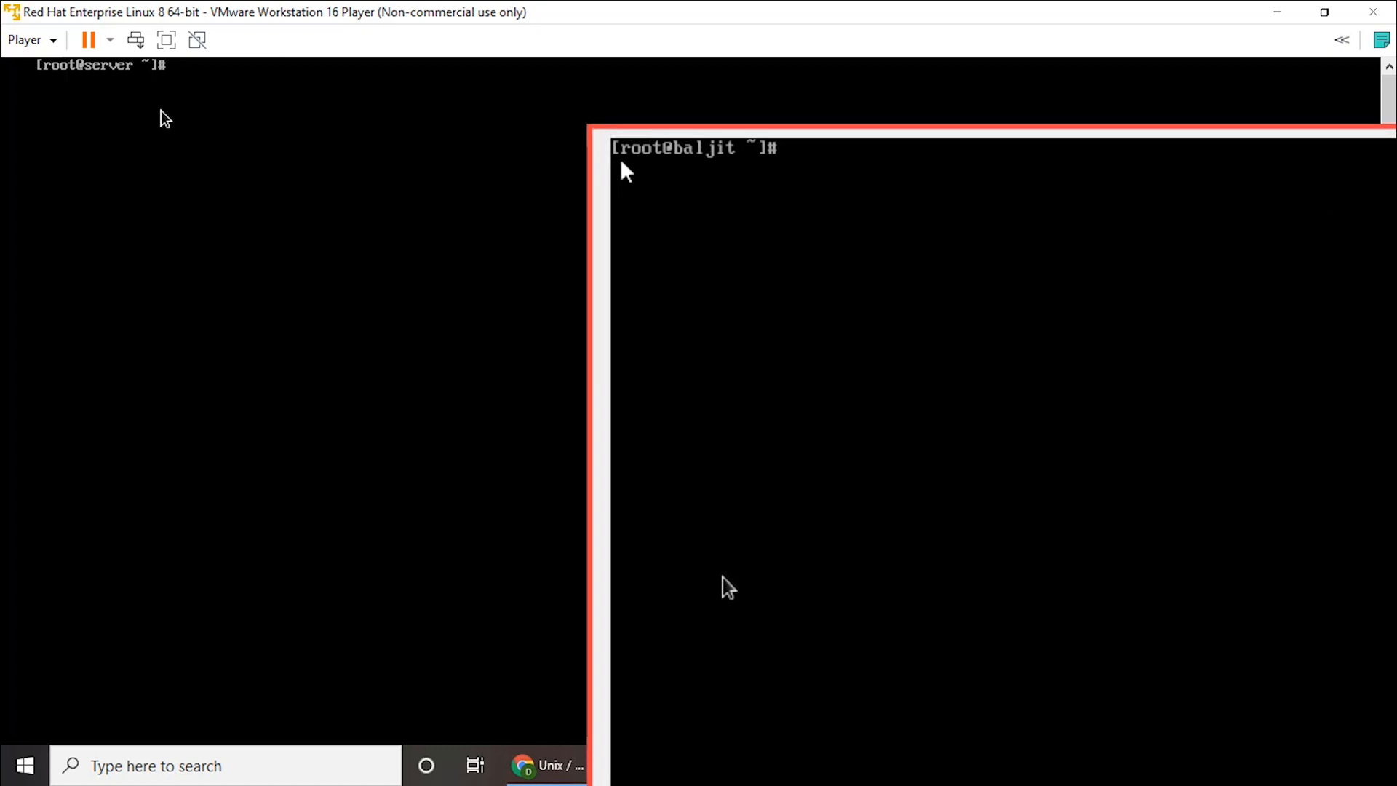
pyautogui.moveTo(698, 215)
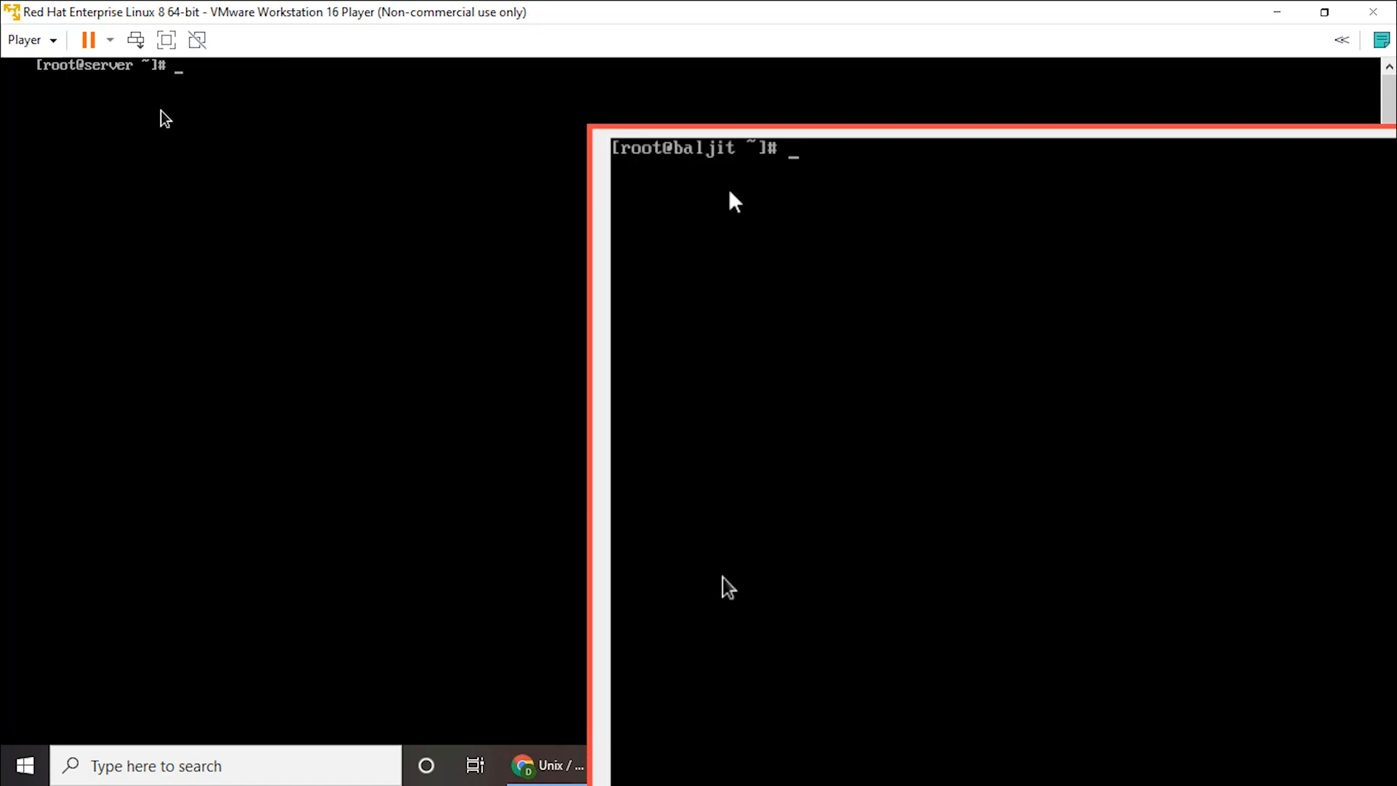
# Run ls twice in the server terminal to list the home directory files.
pyautogui.write('ls')
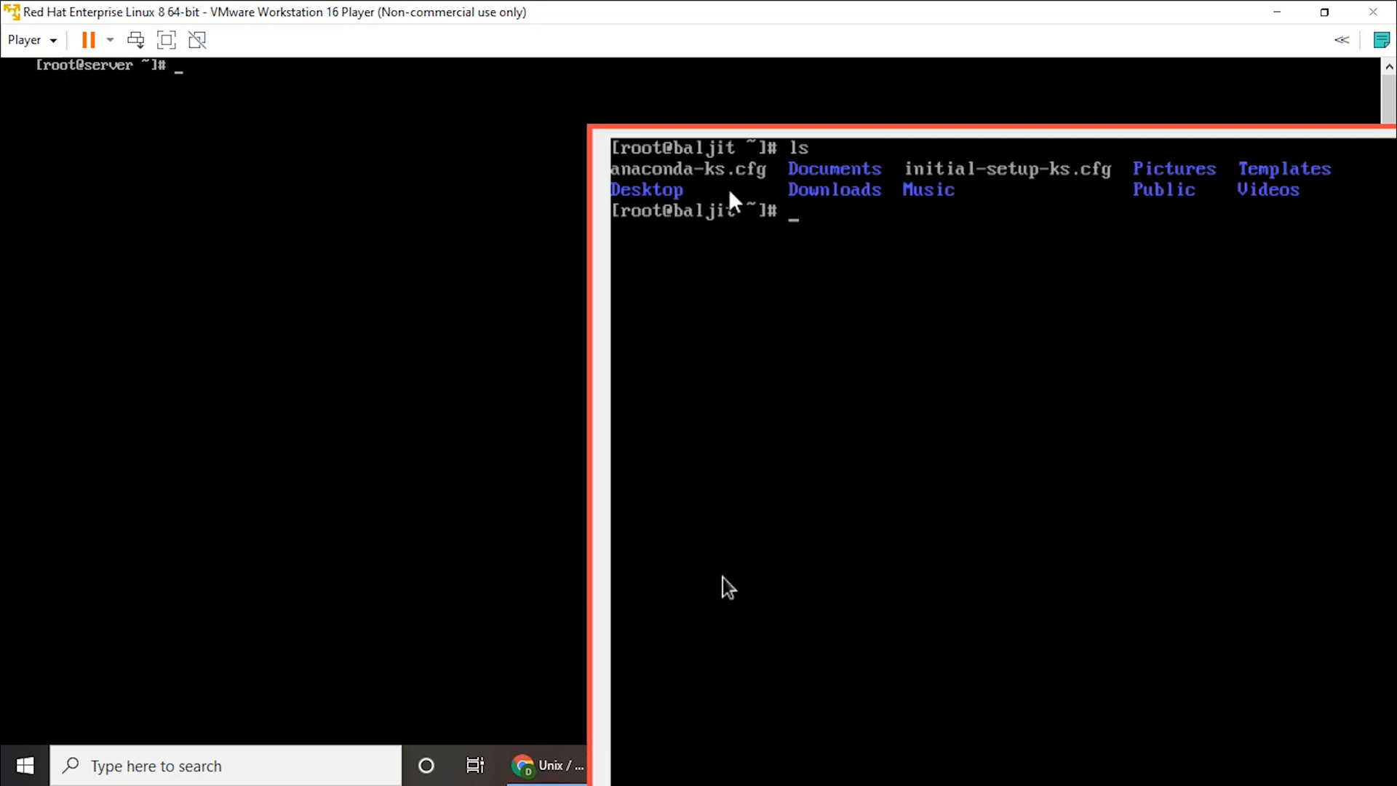
pyautogui.write('ls')
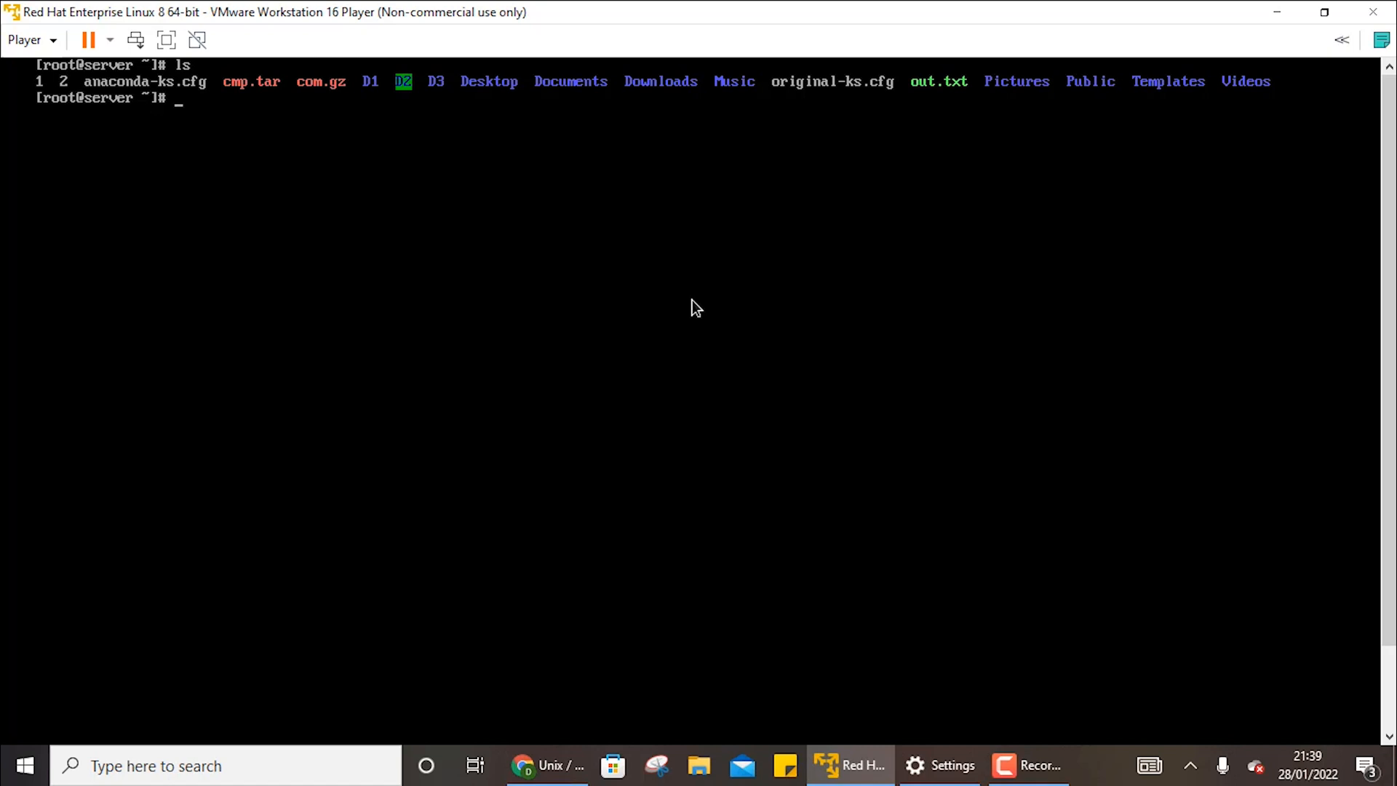
pyautogui.write('yum ins')
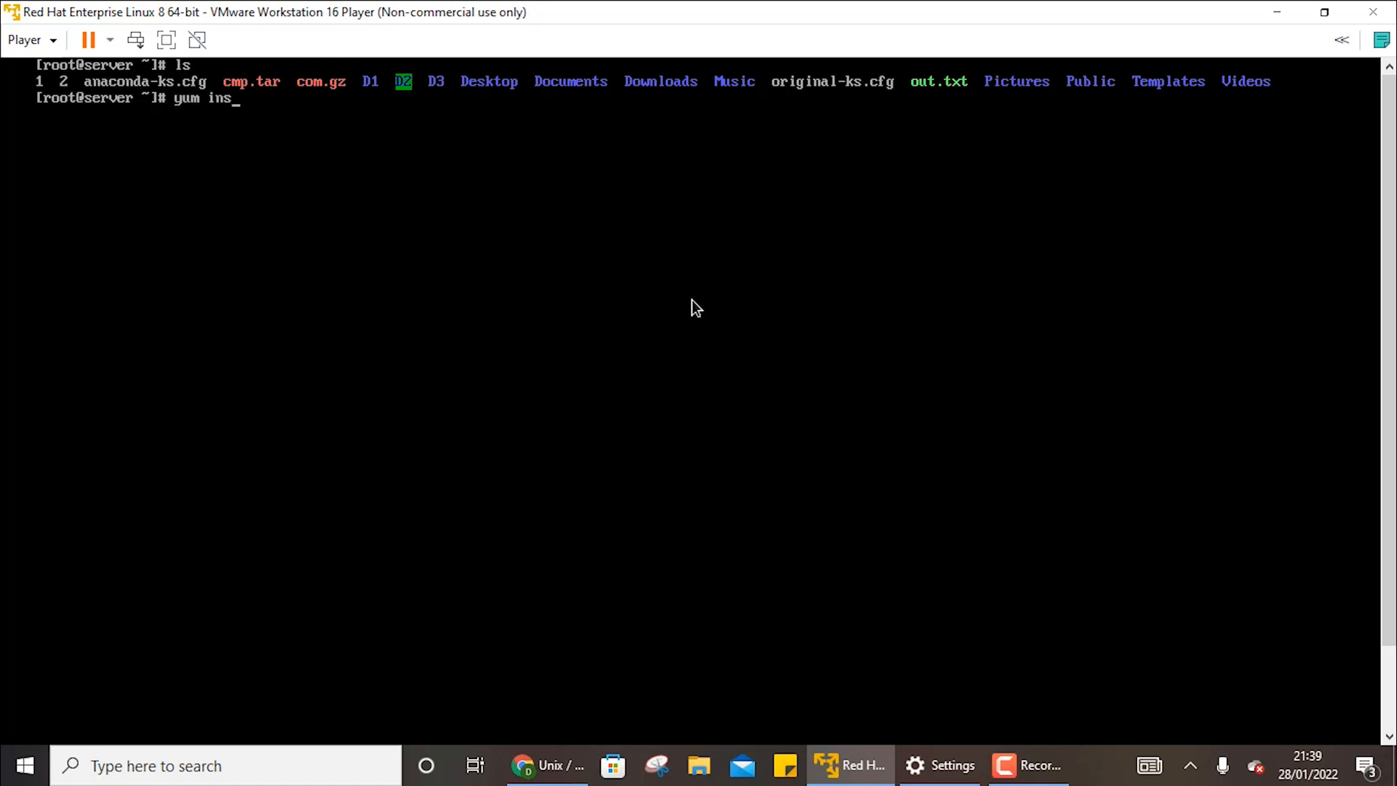
pyautogui.write('tall')
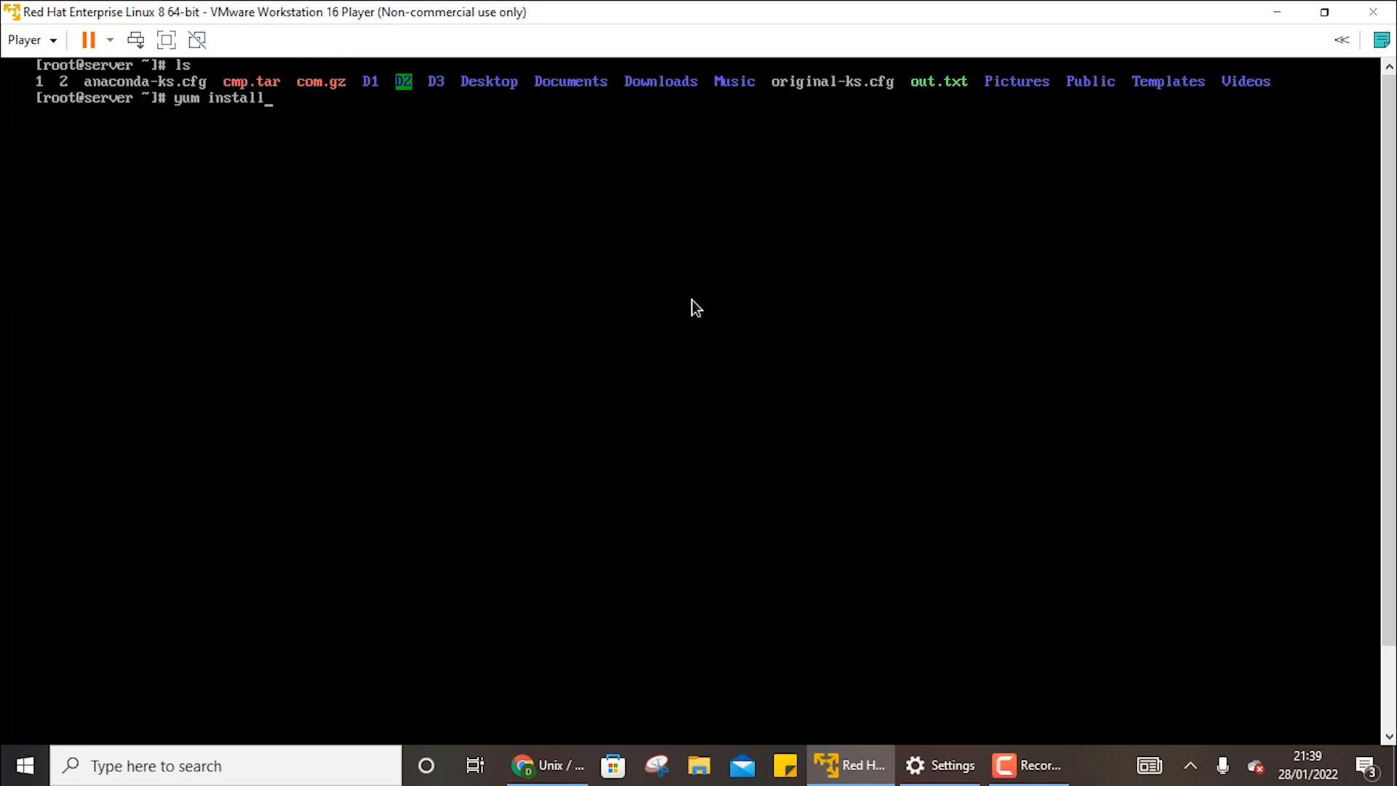
pyautogui.write('ope')
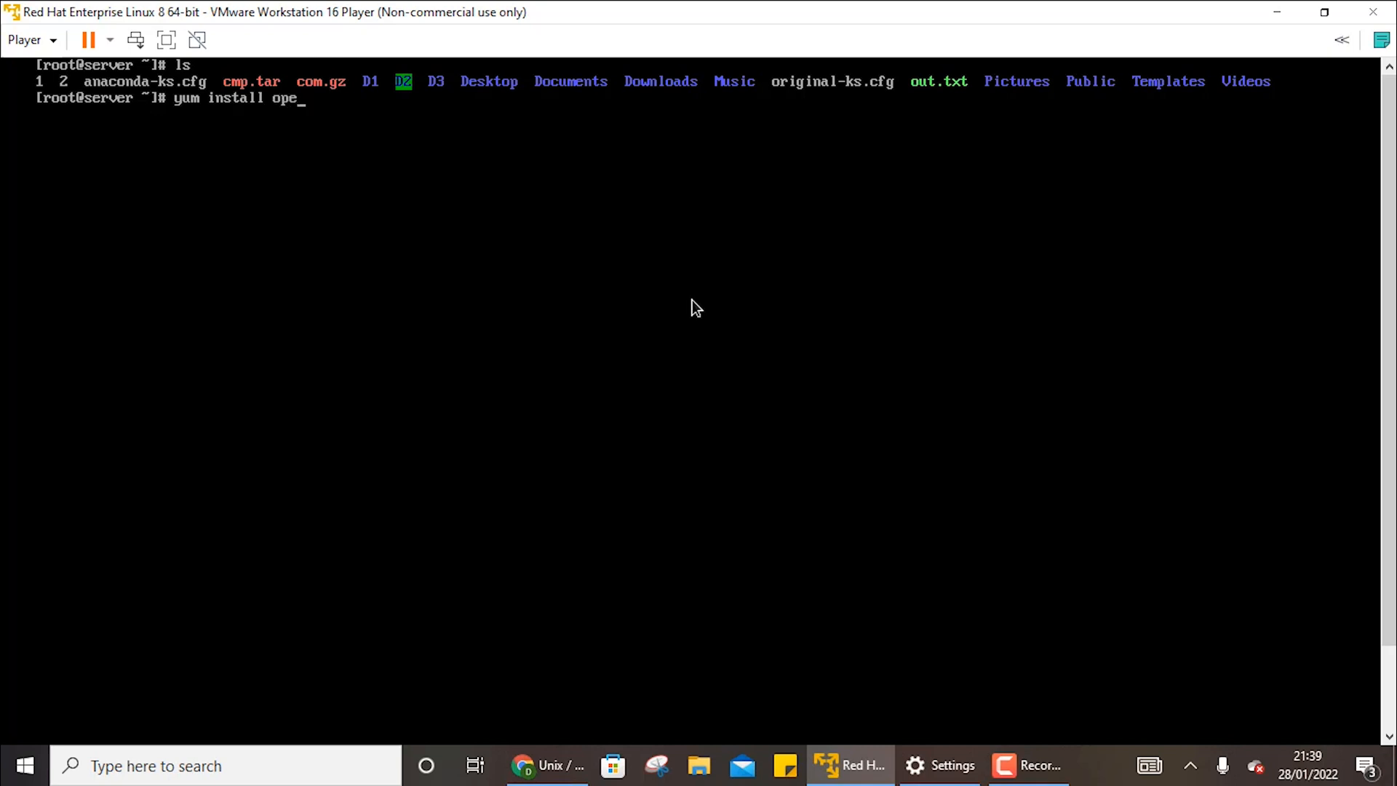
pyautogui.write('nssh')
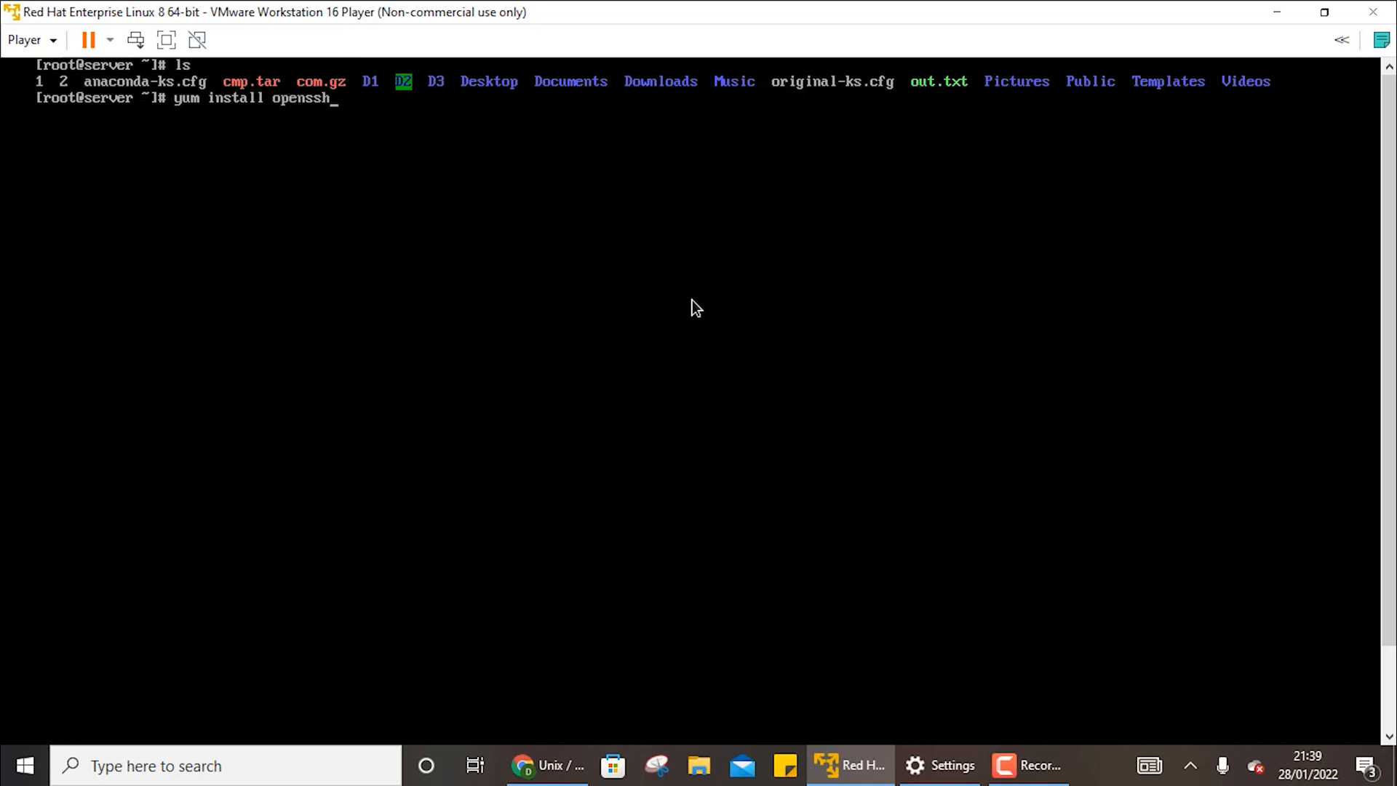
pyautogui.write('-server')
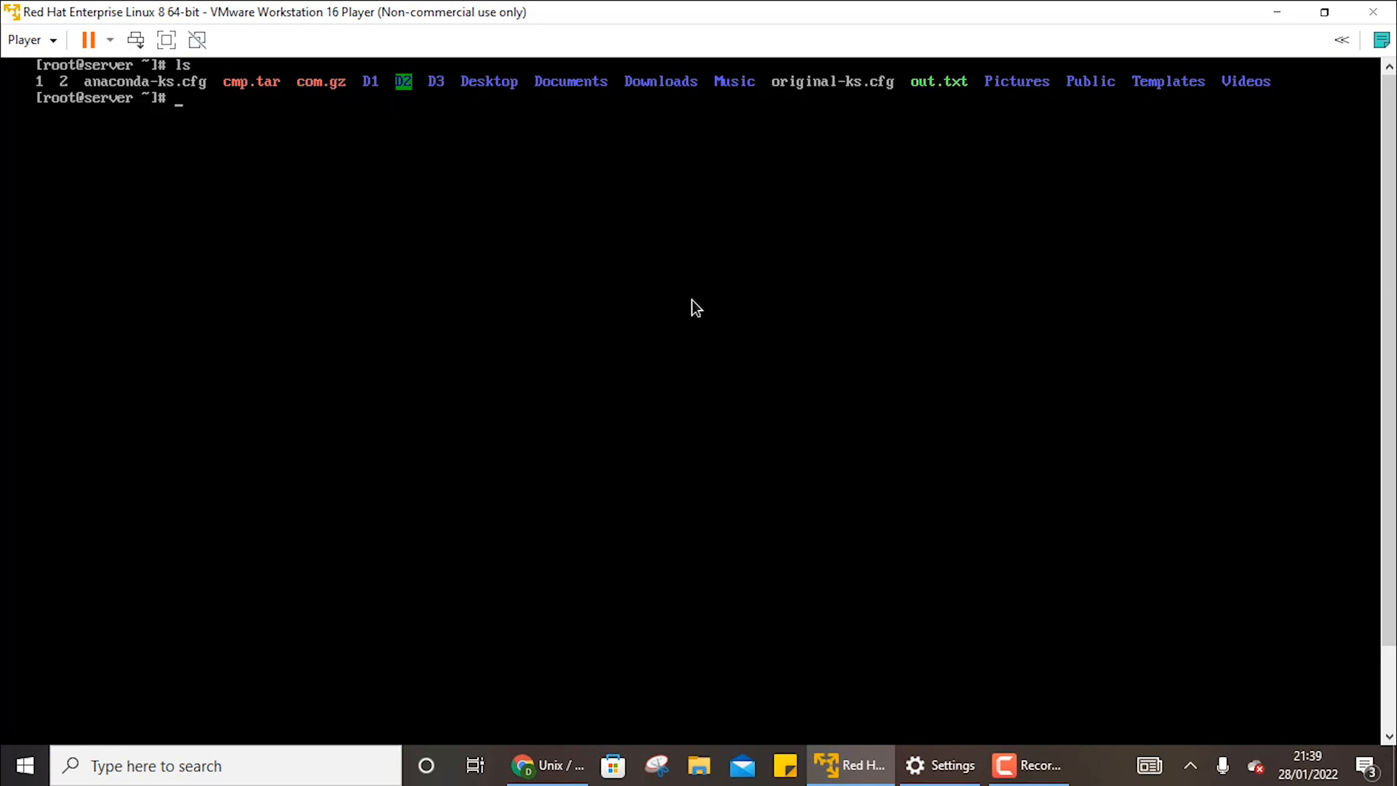
pyautogui.write('s')
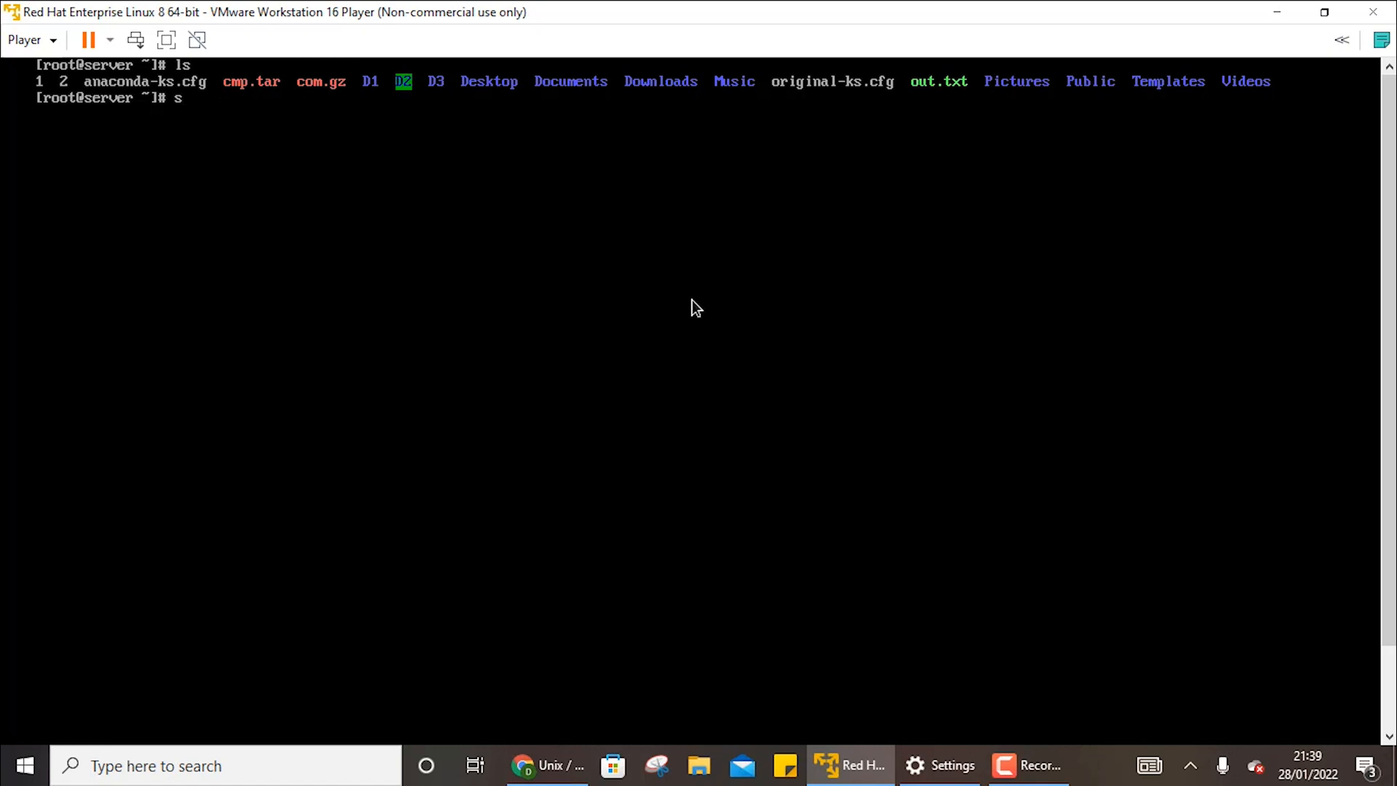
# Check that sshd is active with systemctl status, then clear the terminal.
pyautogui.write('ys')
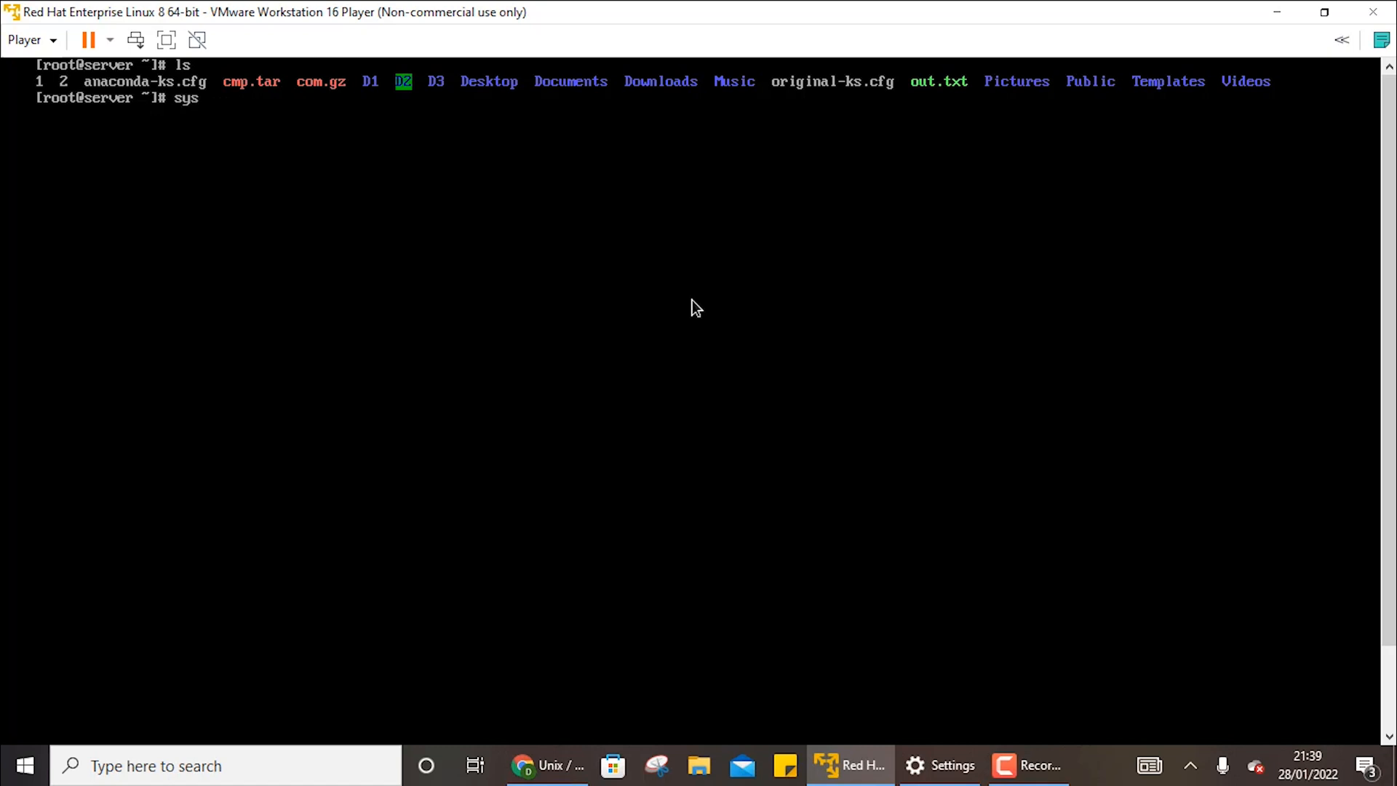
pyautogui.write('temctl status sshd')
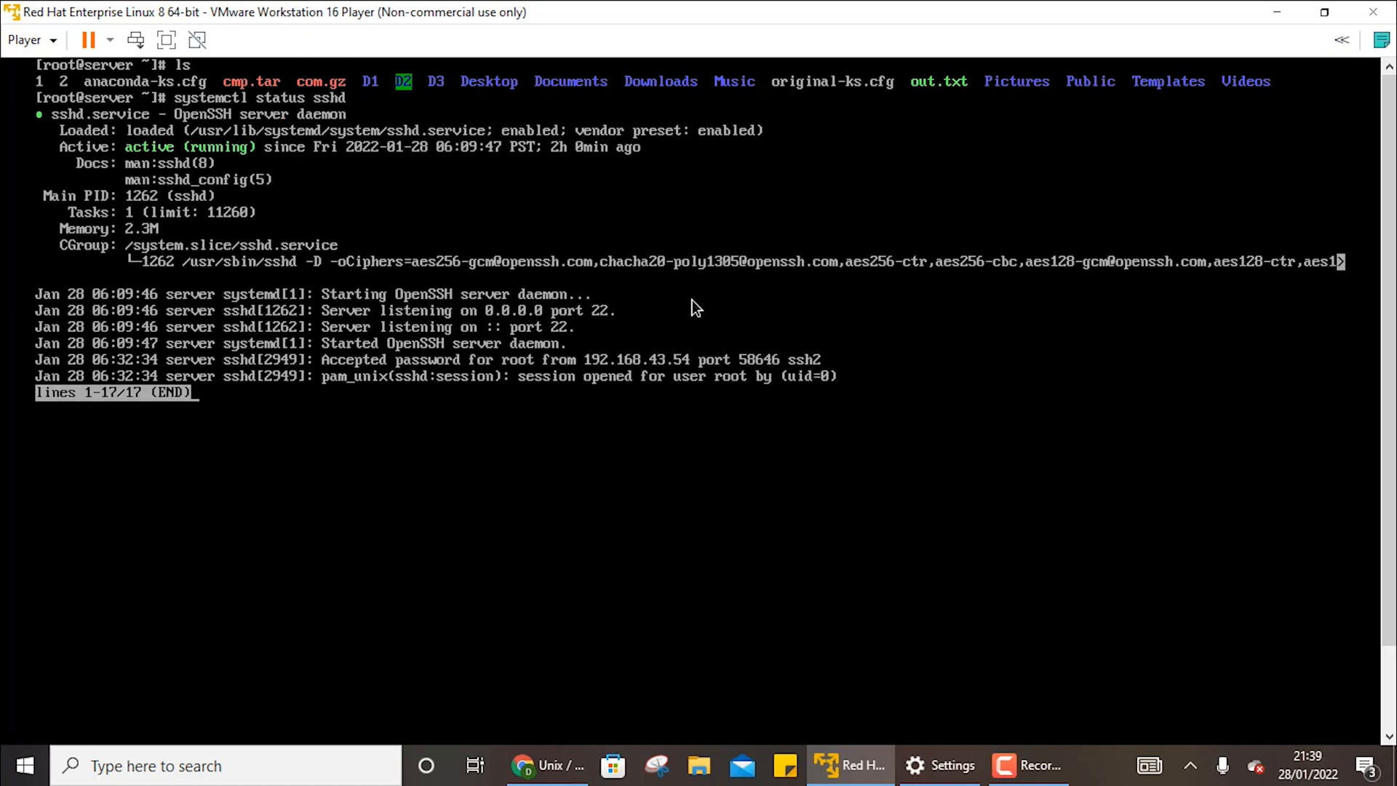
pyautogui.press('q')
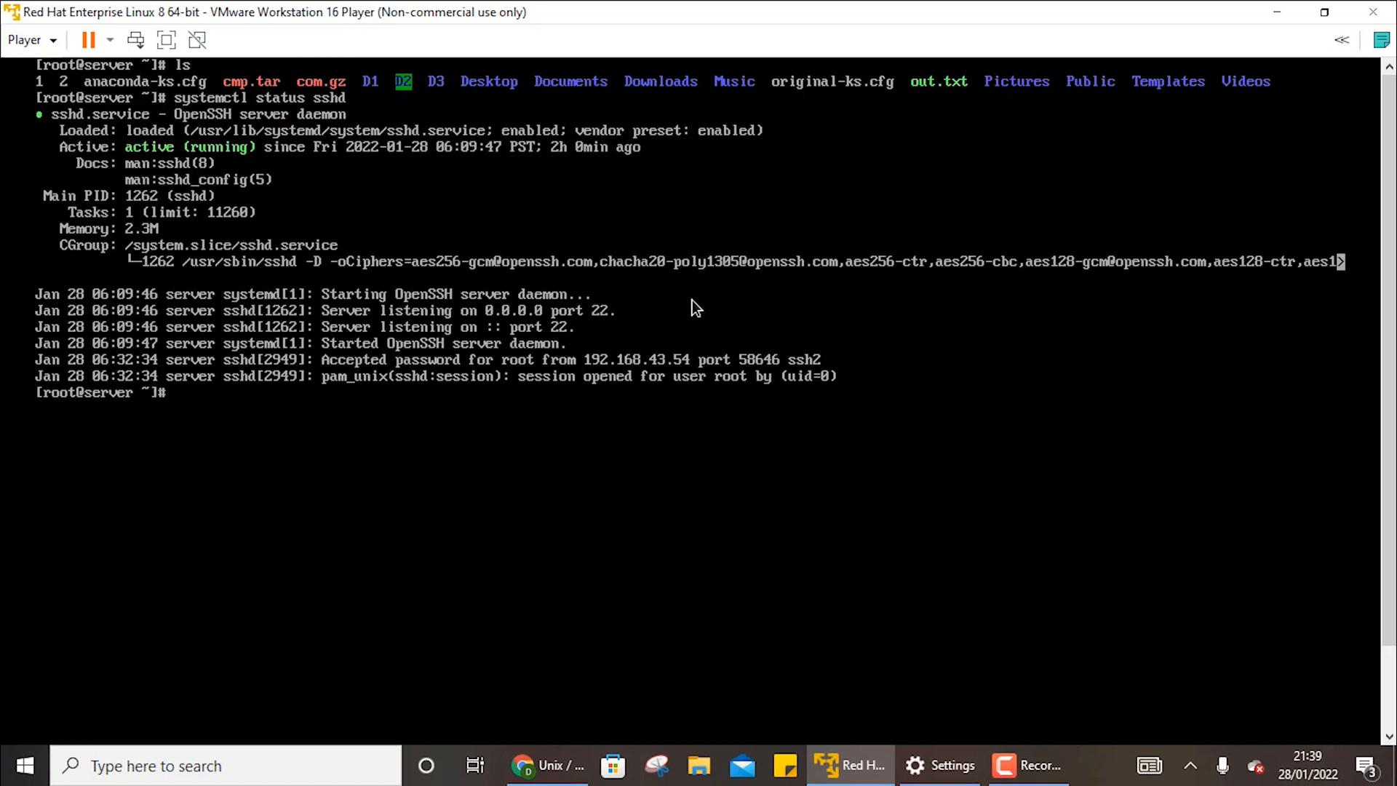
pyautogui.write('clear')
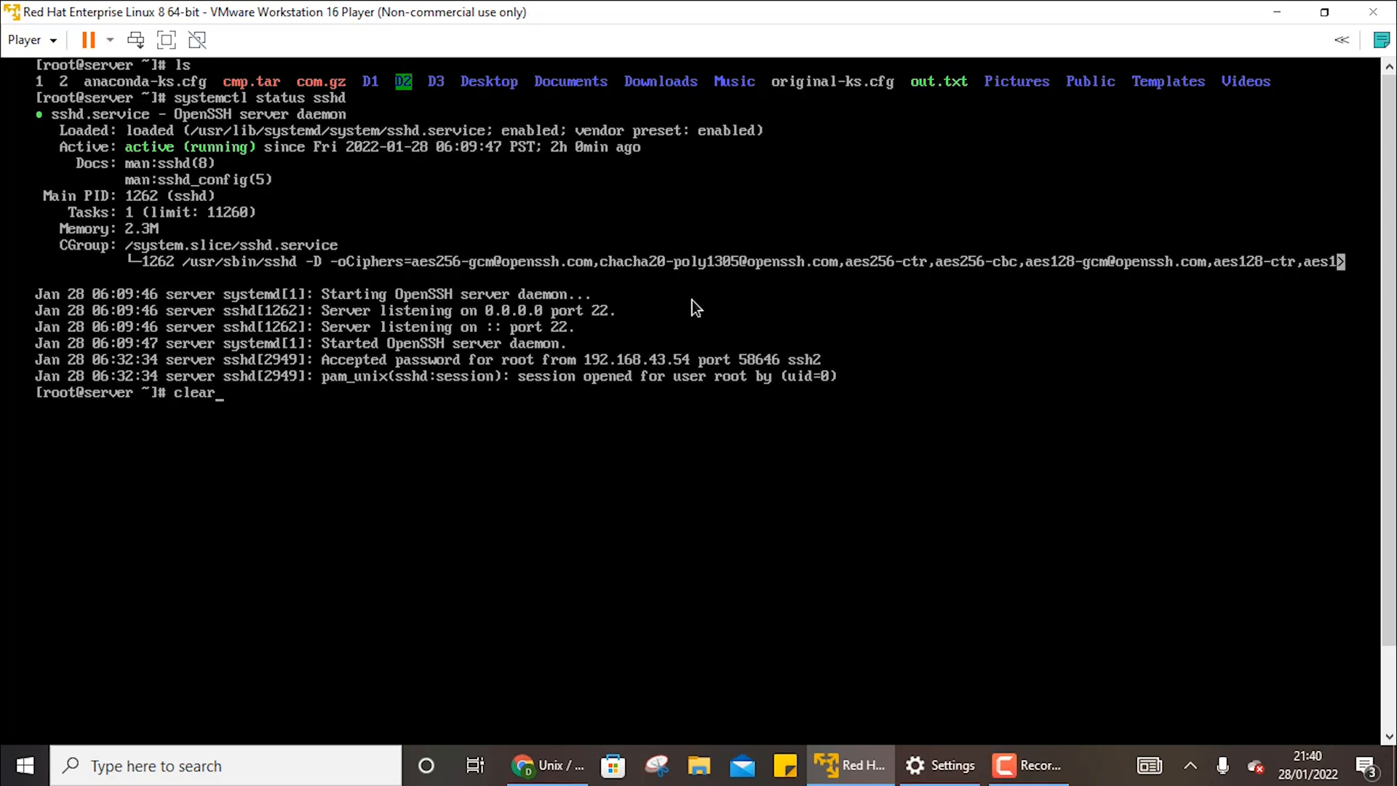
pyautogui.press('Return')
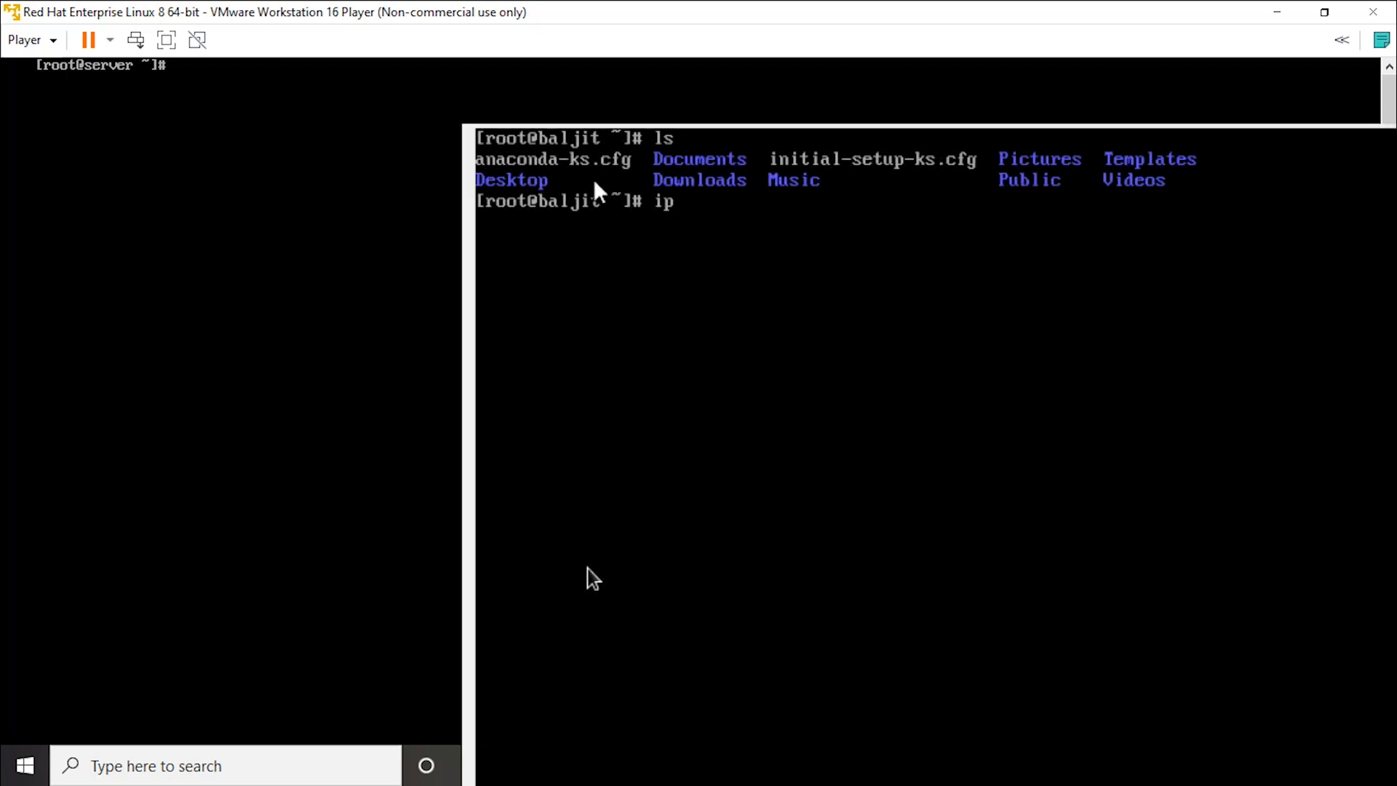
# Read the second machine's IP 192.168.43.22 with ip a, then start an ssh command.
pyautogui.write('a s')
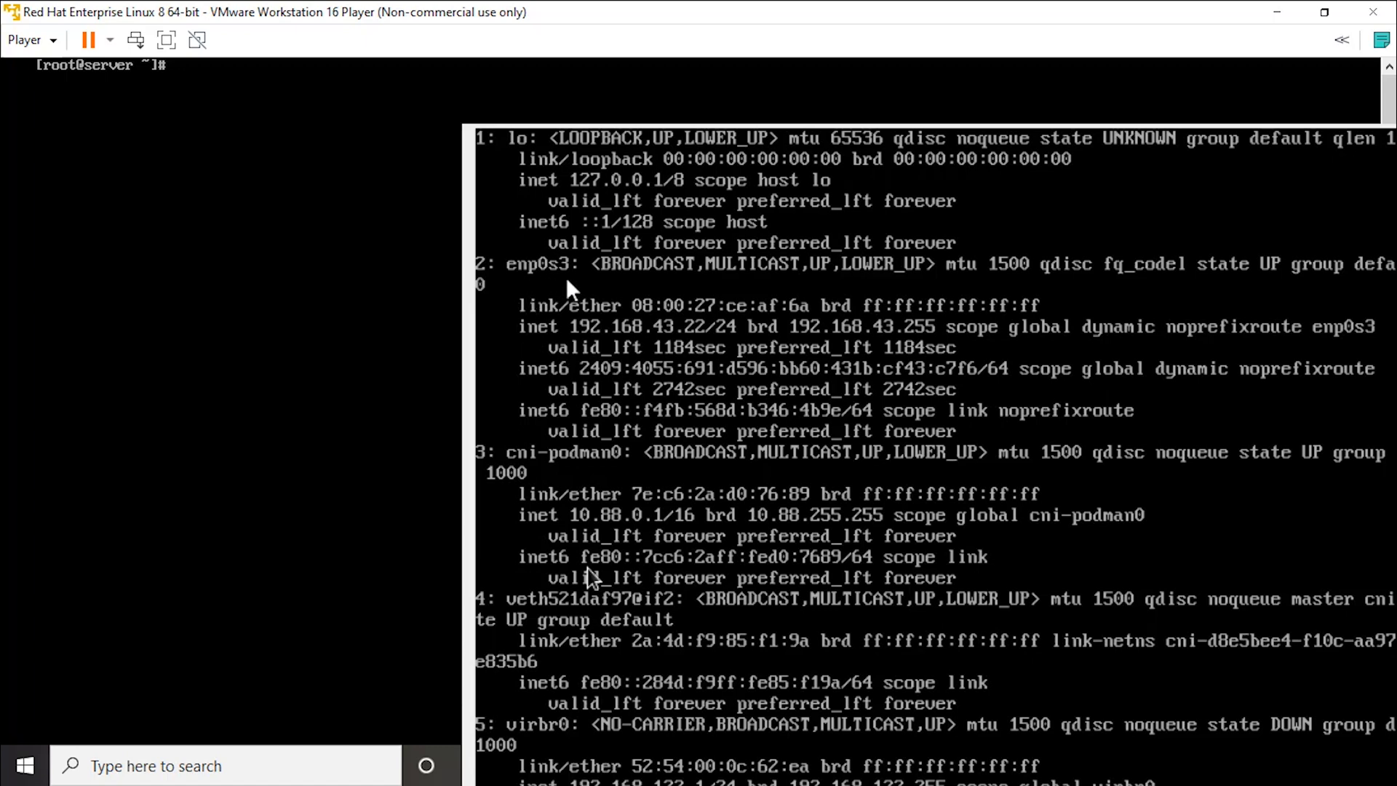
pyautogui.moveTo(548, 288)
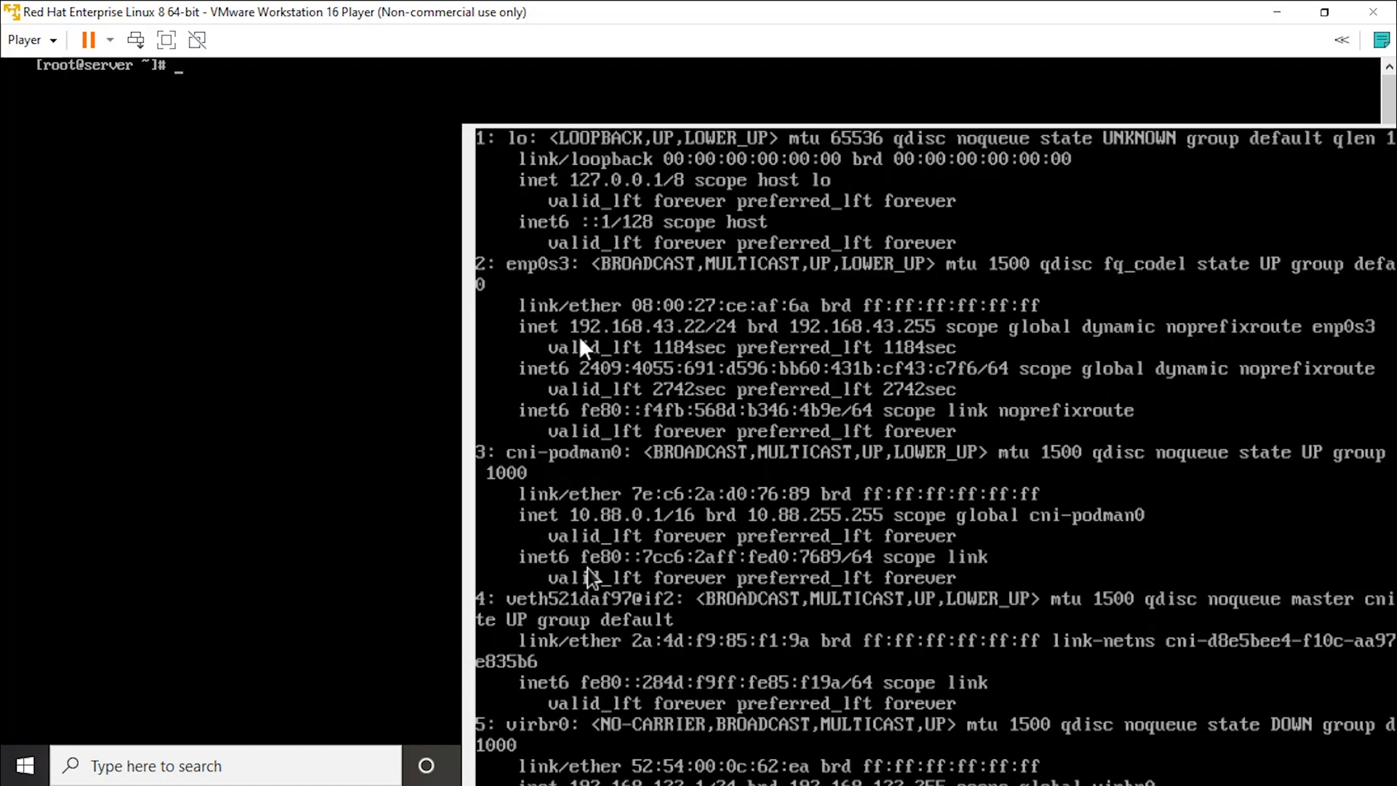
pyautogui.moveTo(664, 341)
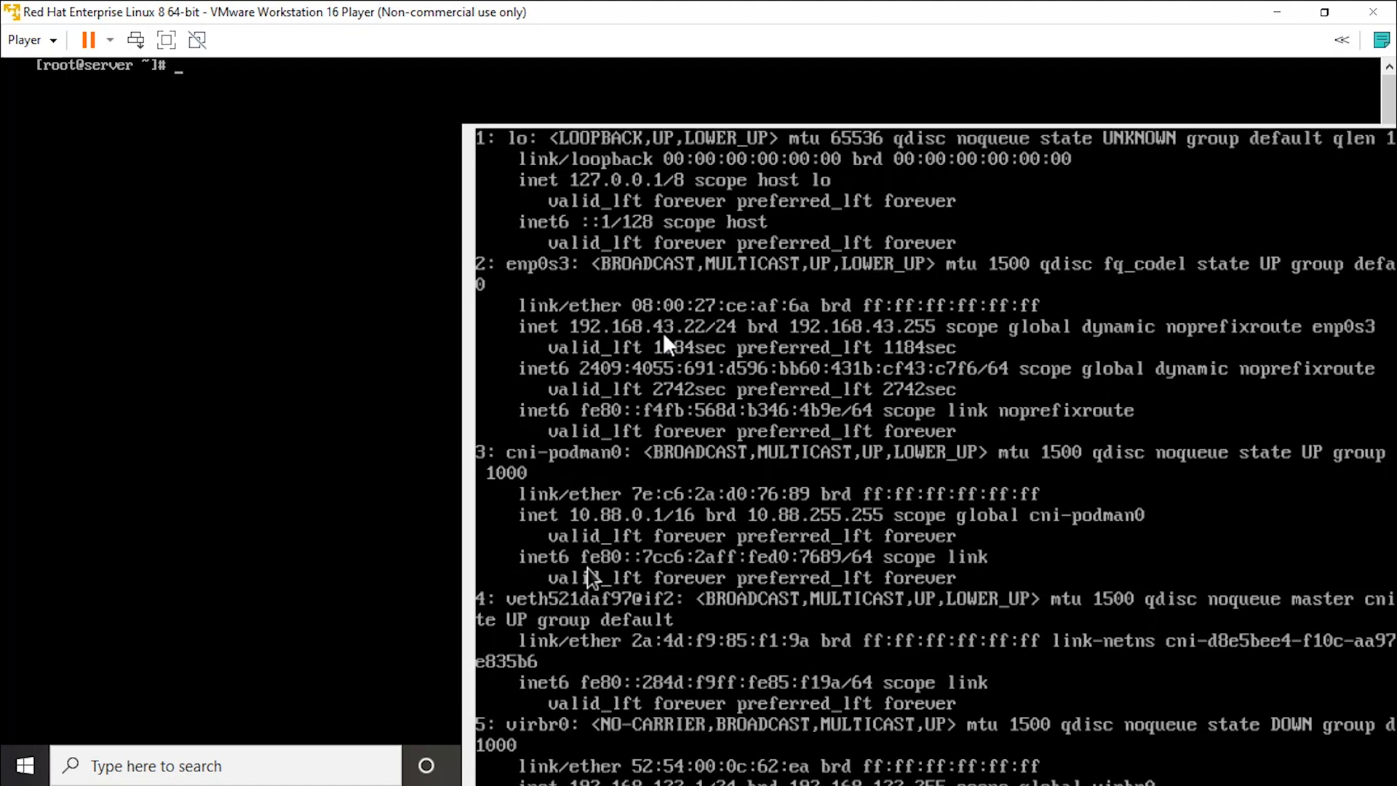
pyautogui.moveTo(702, 343)
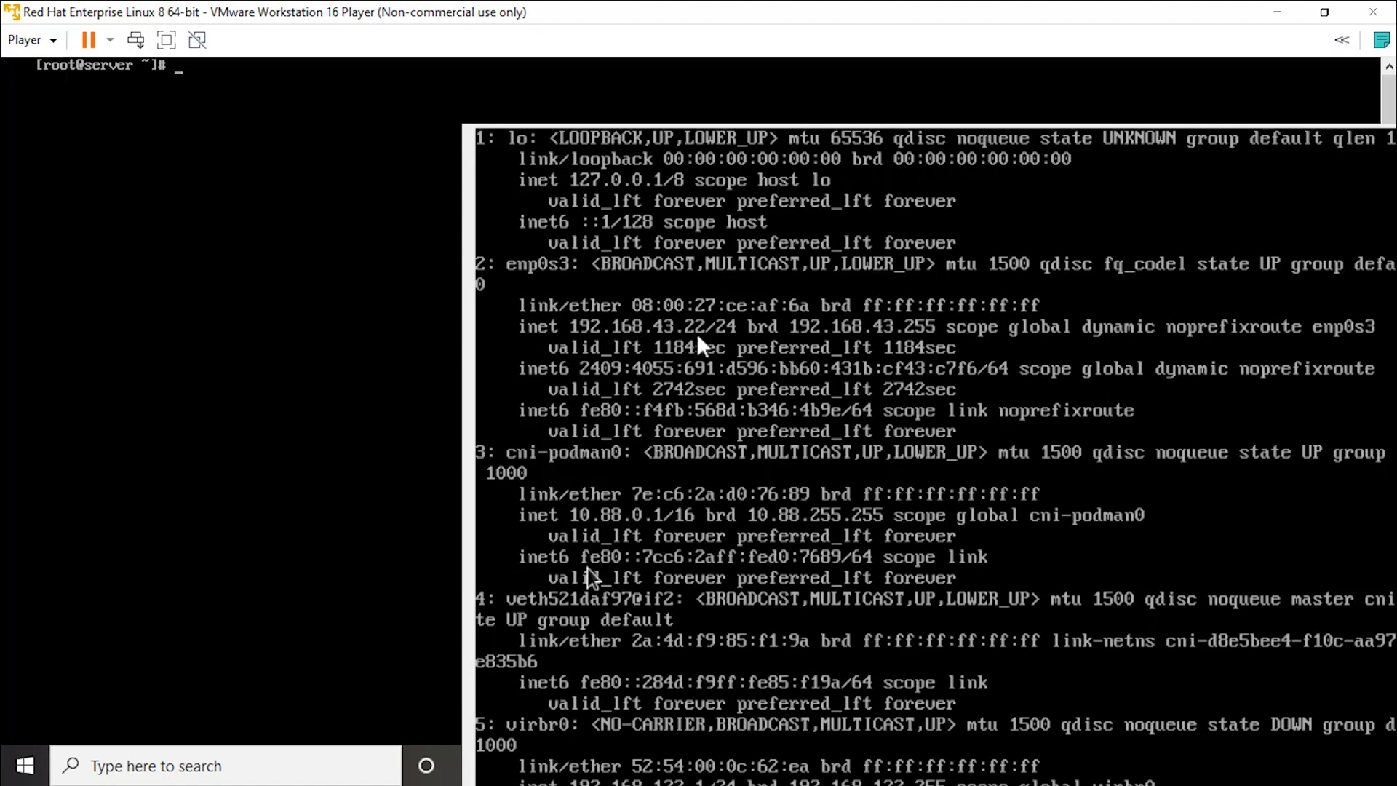
pyautogui.write('ssh user')
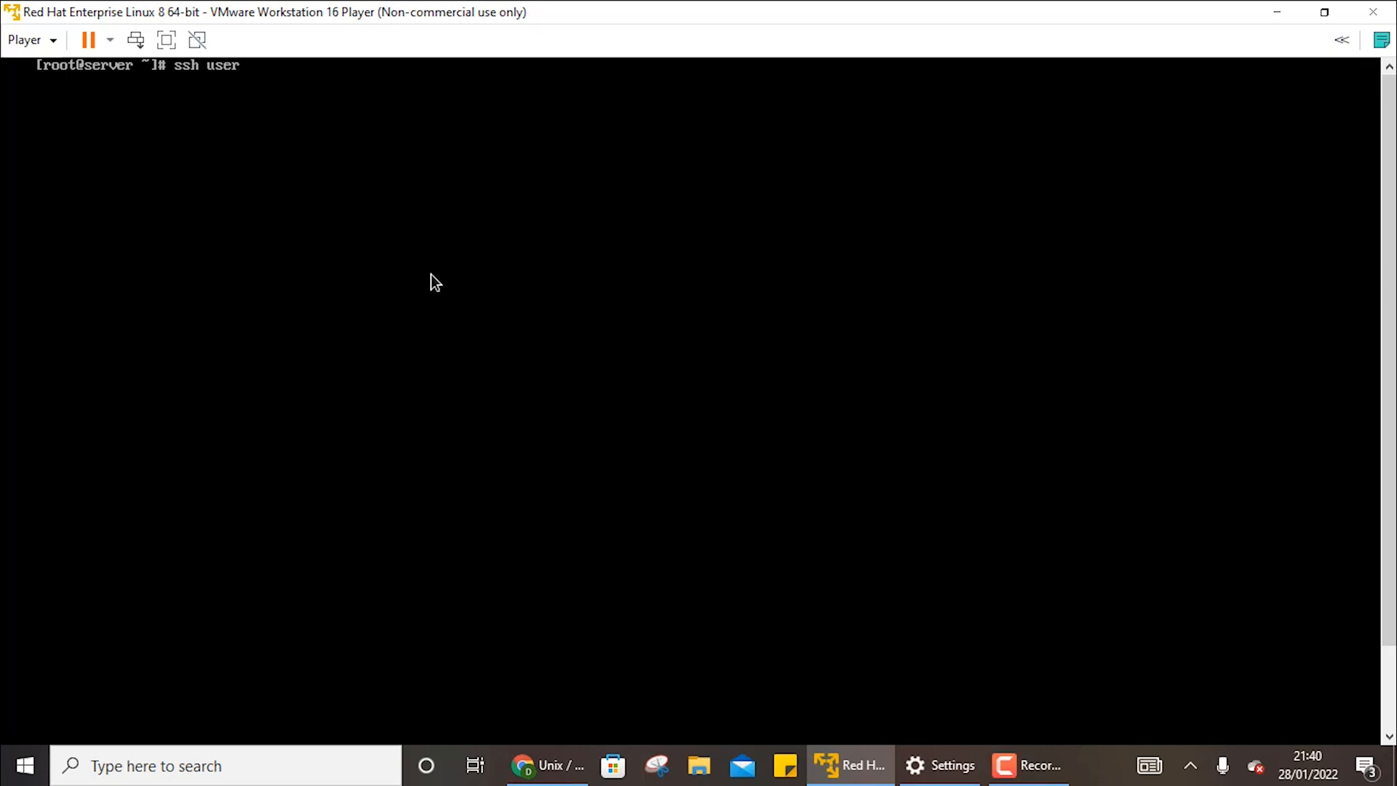
pyautogui.write('@ip')
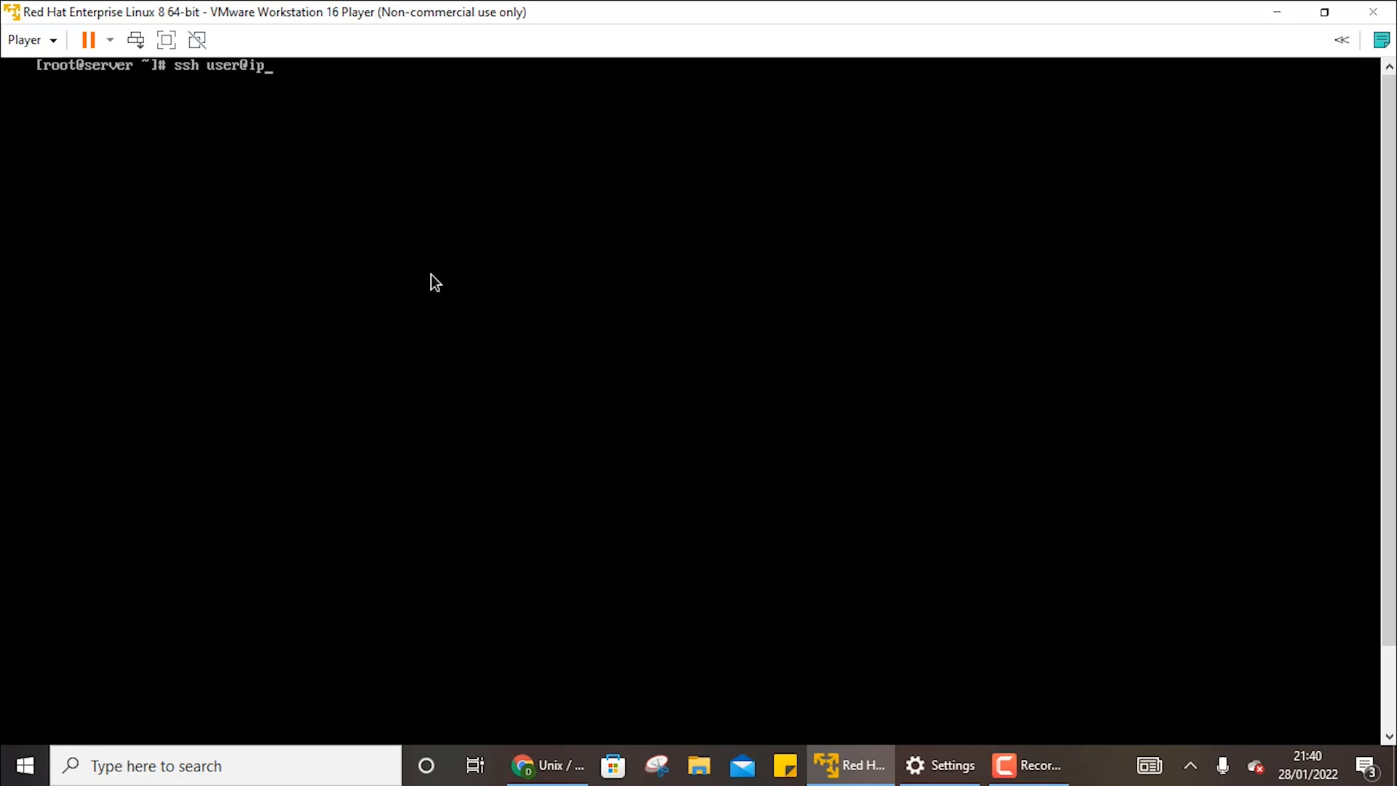
pyautogui.write('root@')
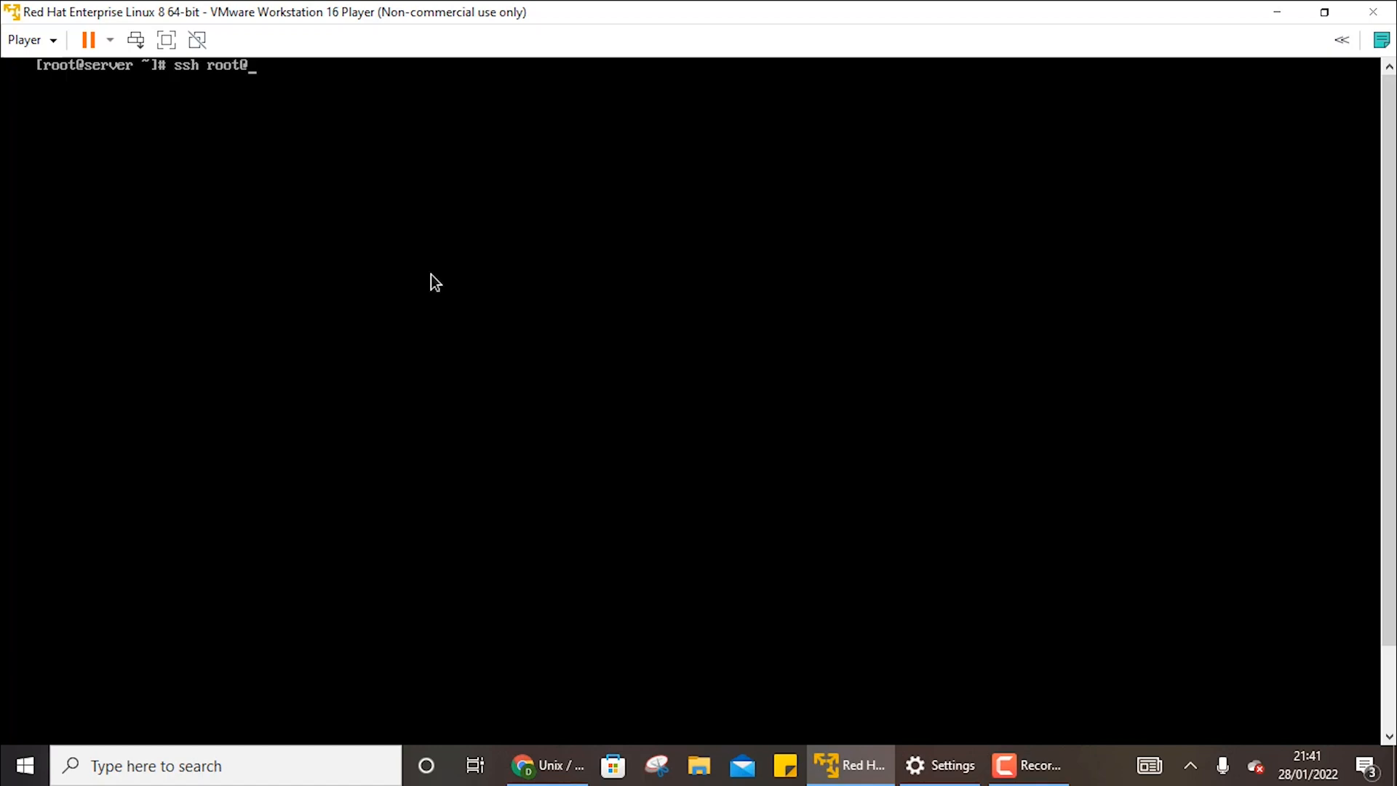
pyautogui.write('19')
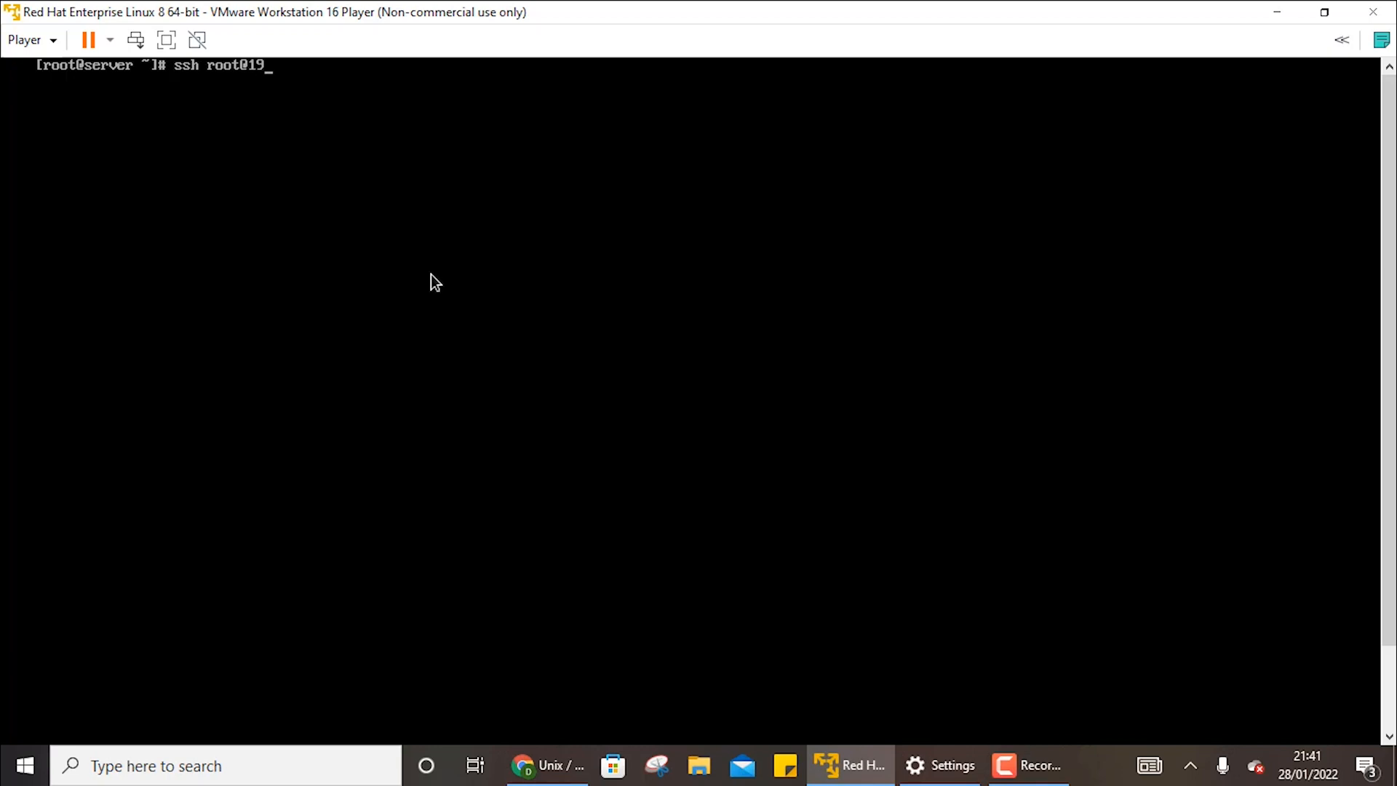
pyautogui.write('2.168.4')
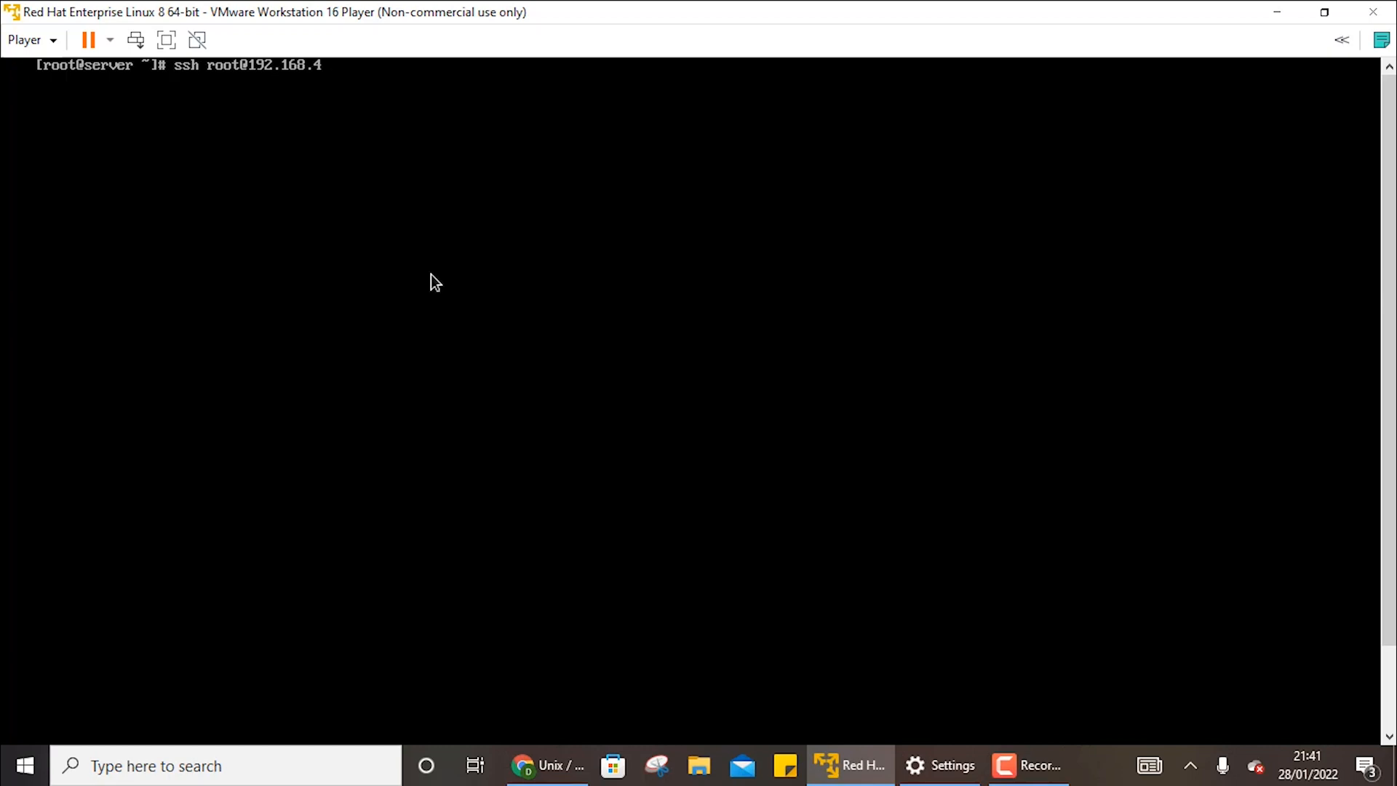
pyautogui.write('3.22')
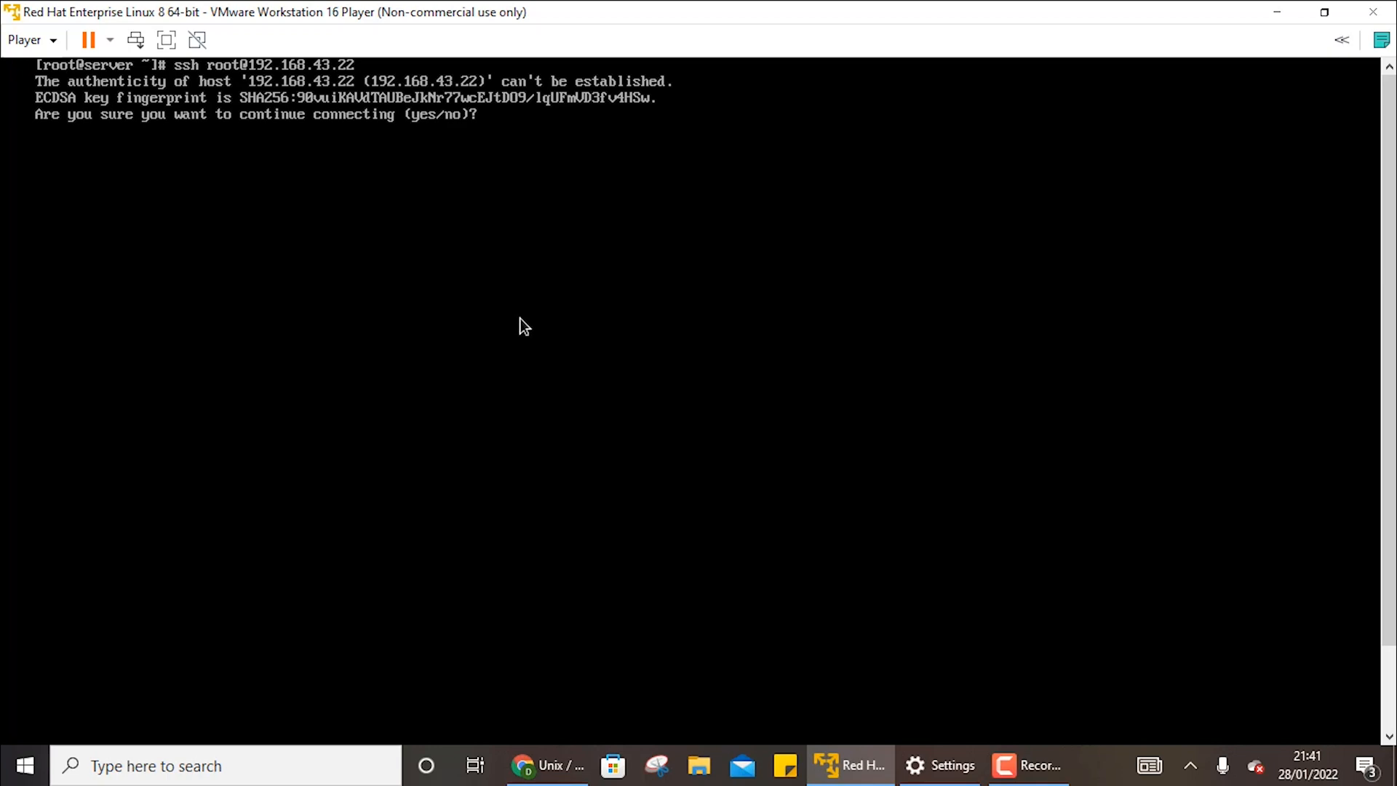
pyautogui.write('yes')
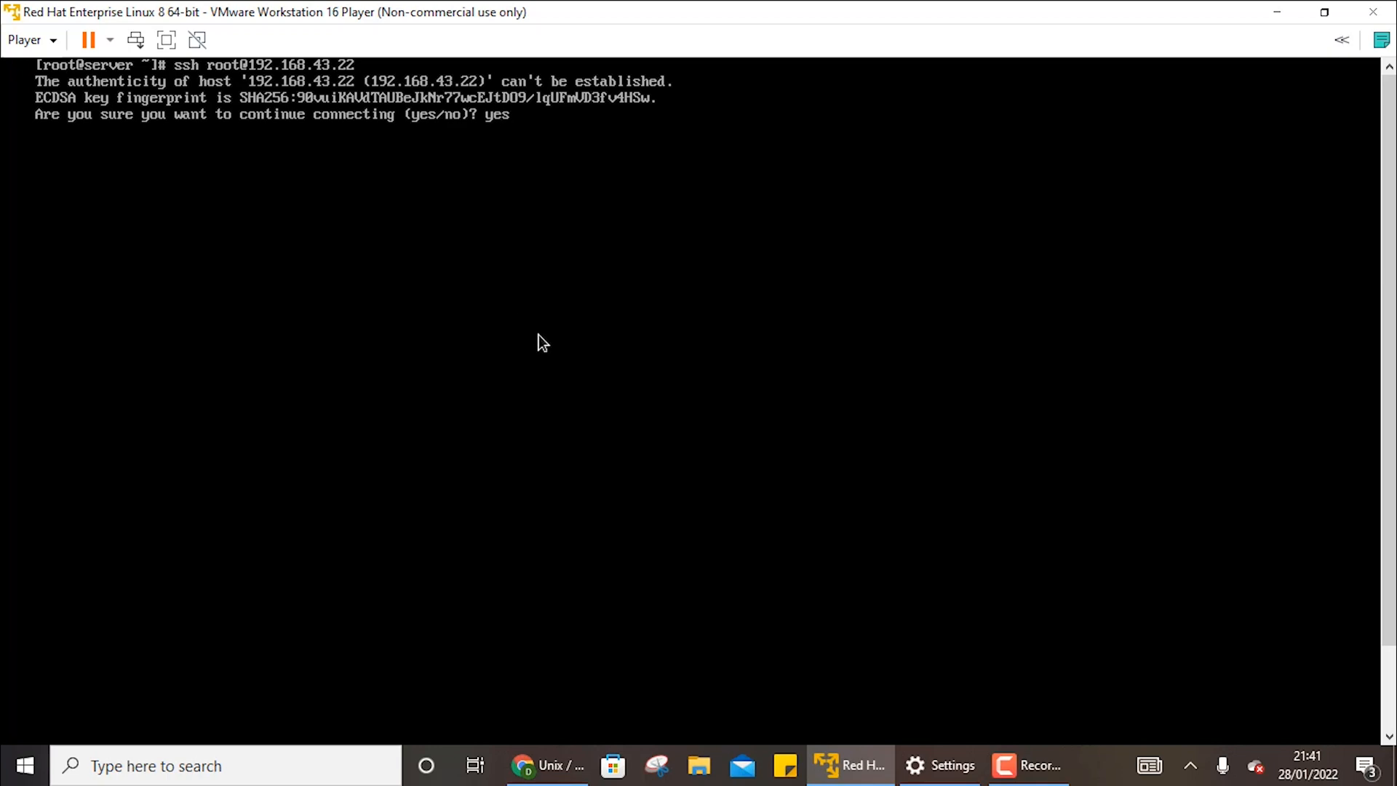
pyautogui.press('Return')
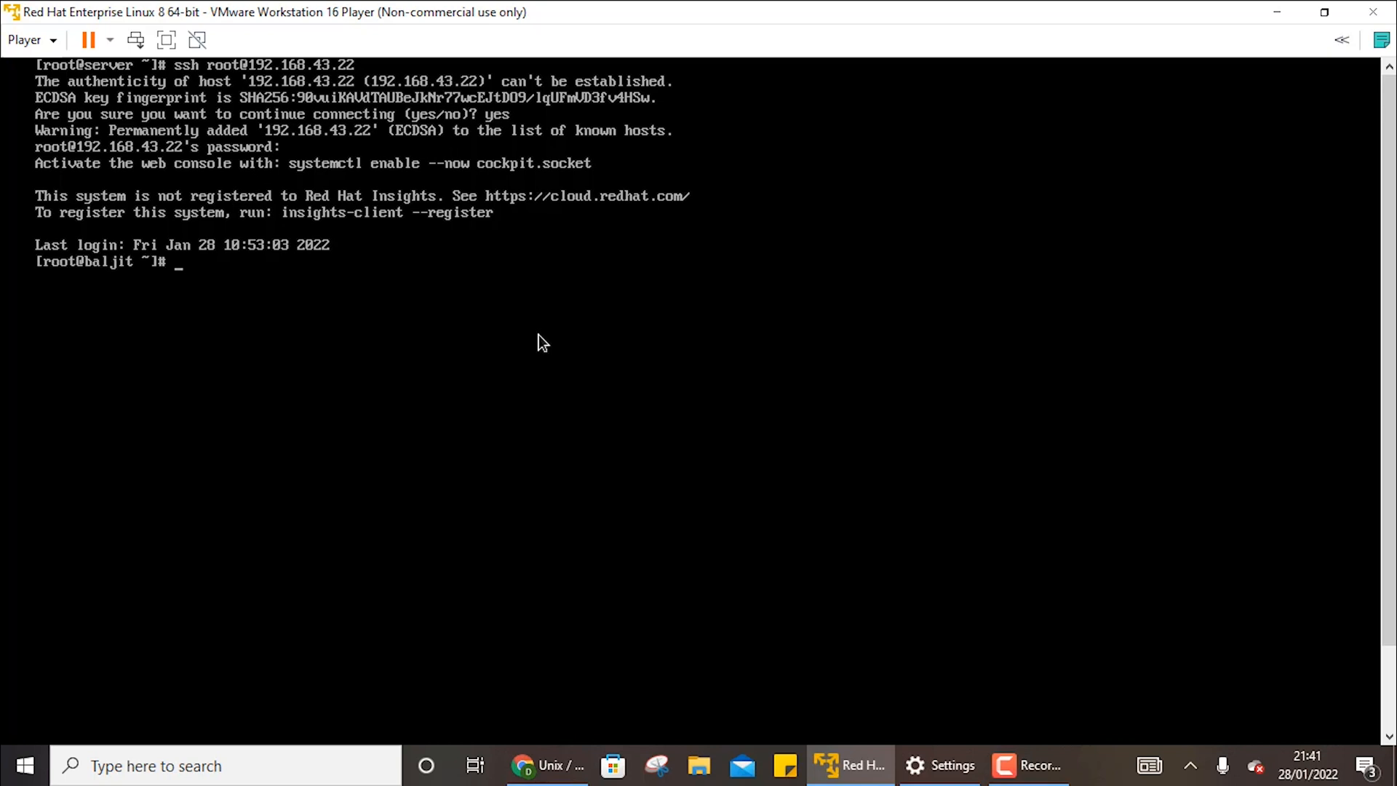
pyautogui.moveTo(139, 286)
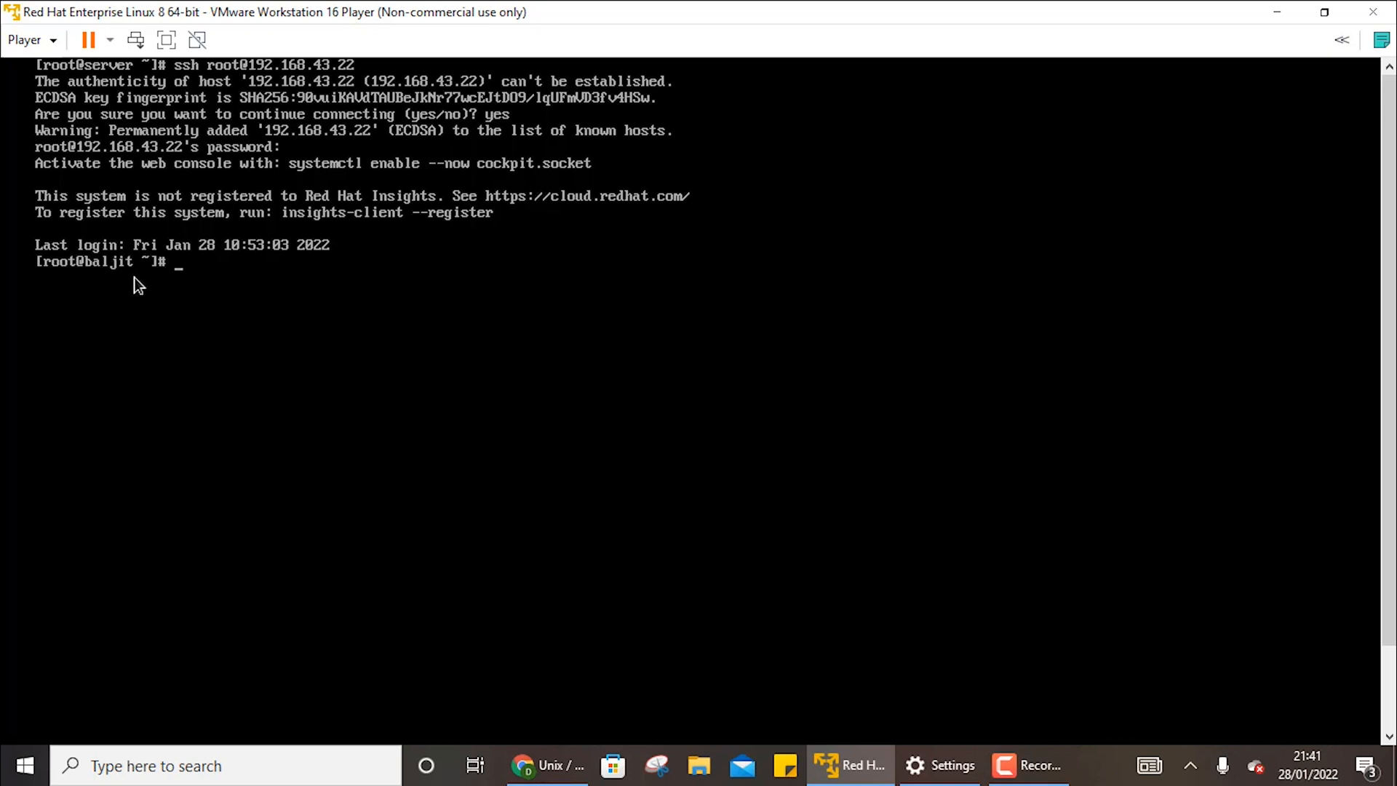
pyautogui.moveTo(128, 281)
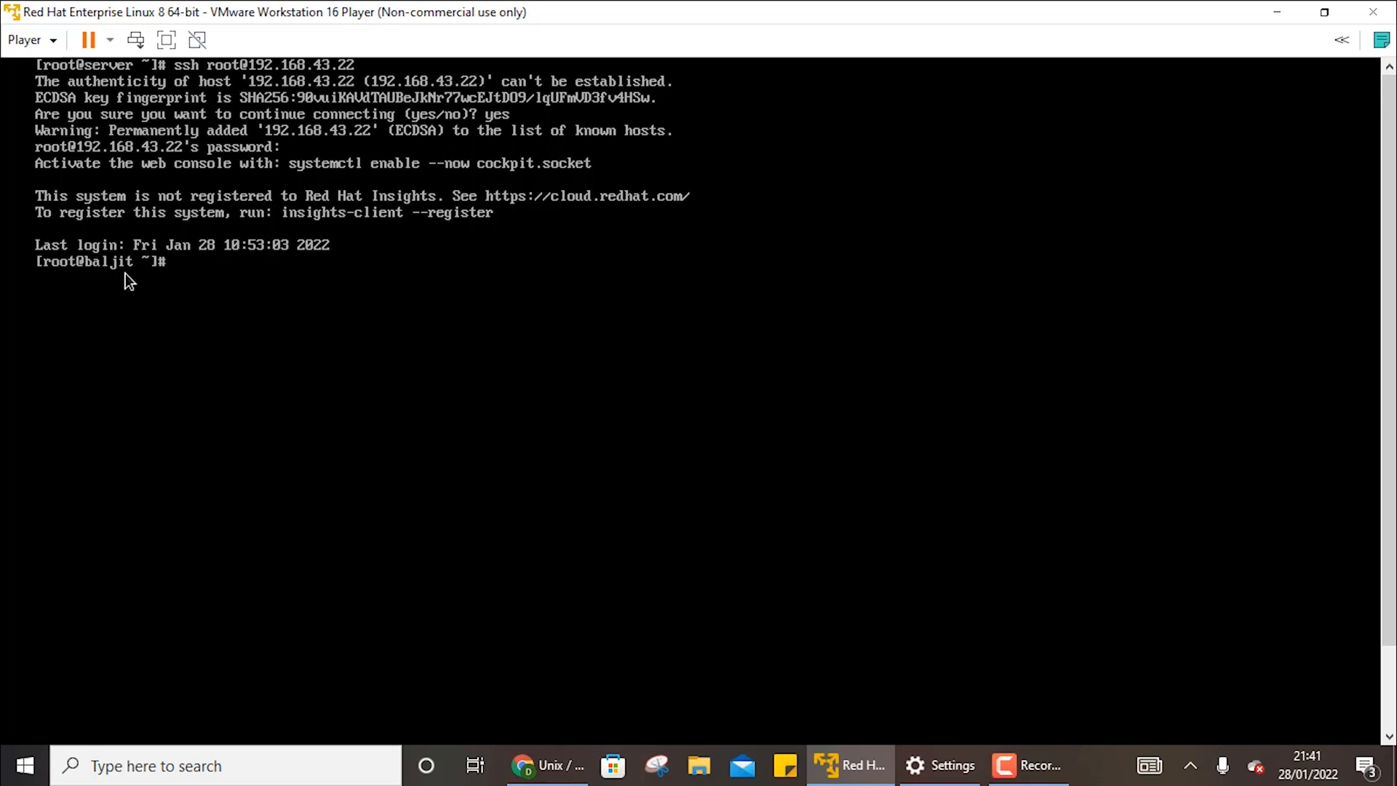
pyautogui.moveTo(76, 287)
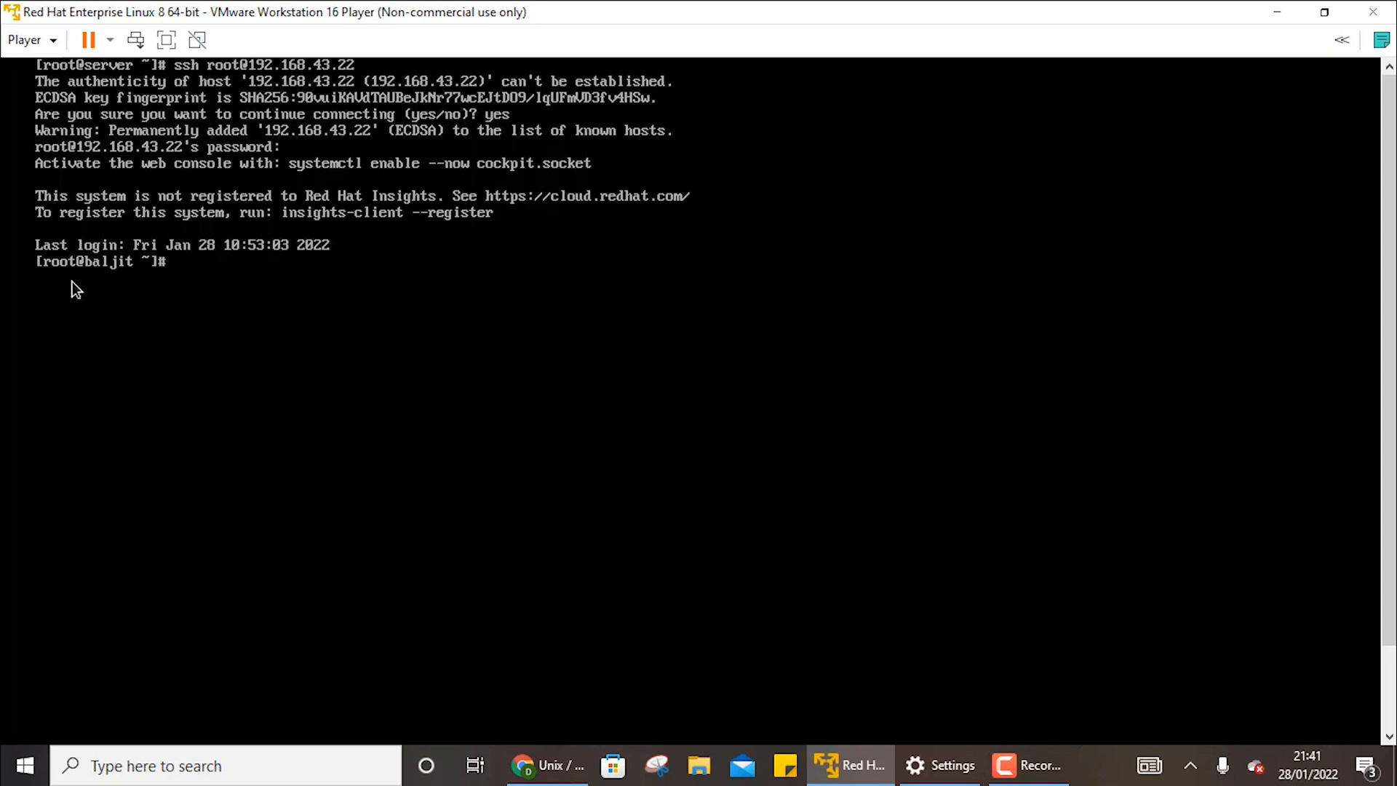
pyautogui.moveTo(59, 279)
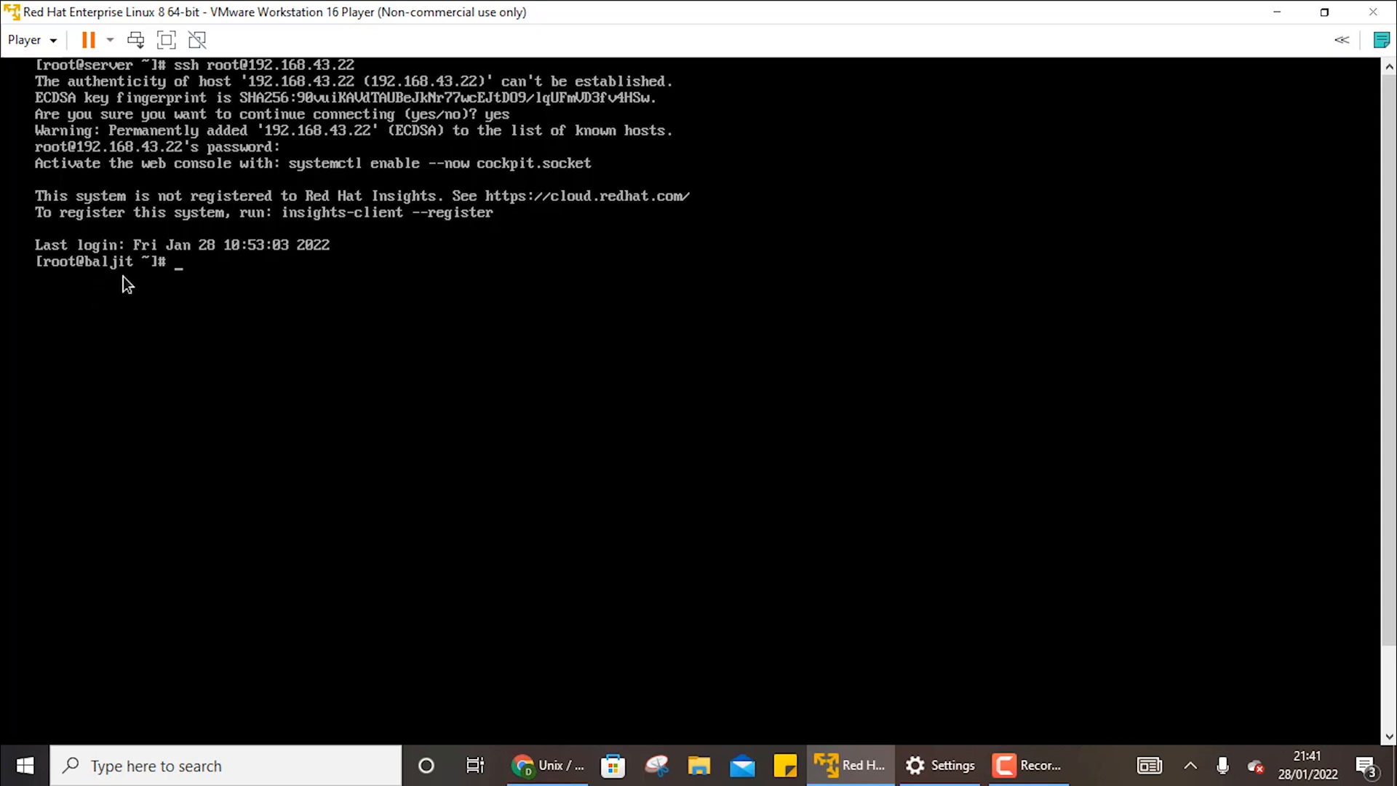
pyautogui.moveTo(206, 386)
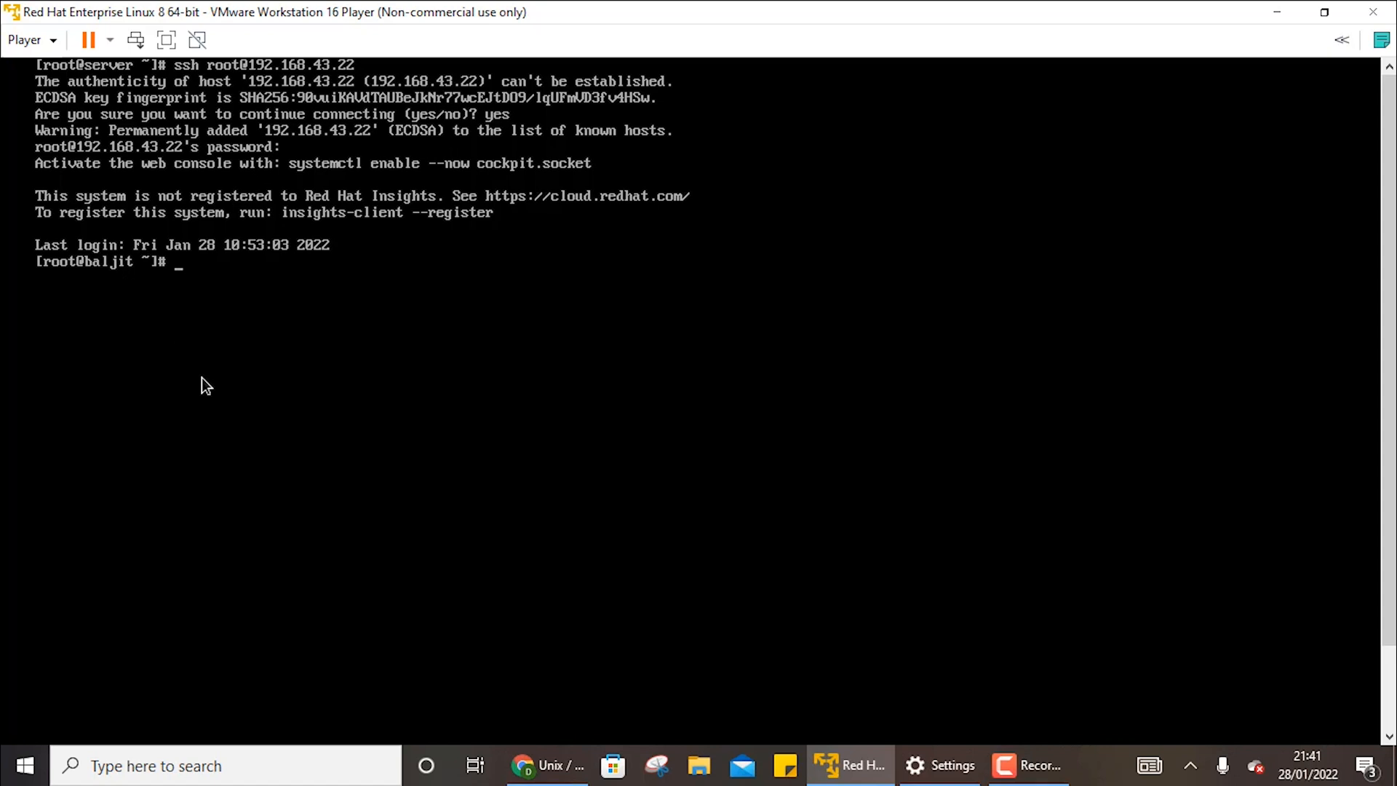
# Run ls over SSH to list the remote home directory.
pyautogui.write('ls')
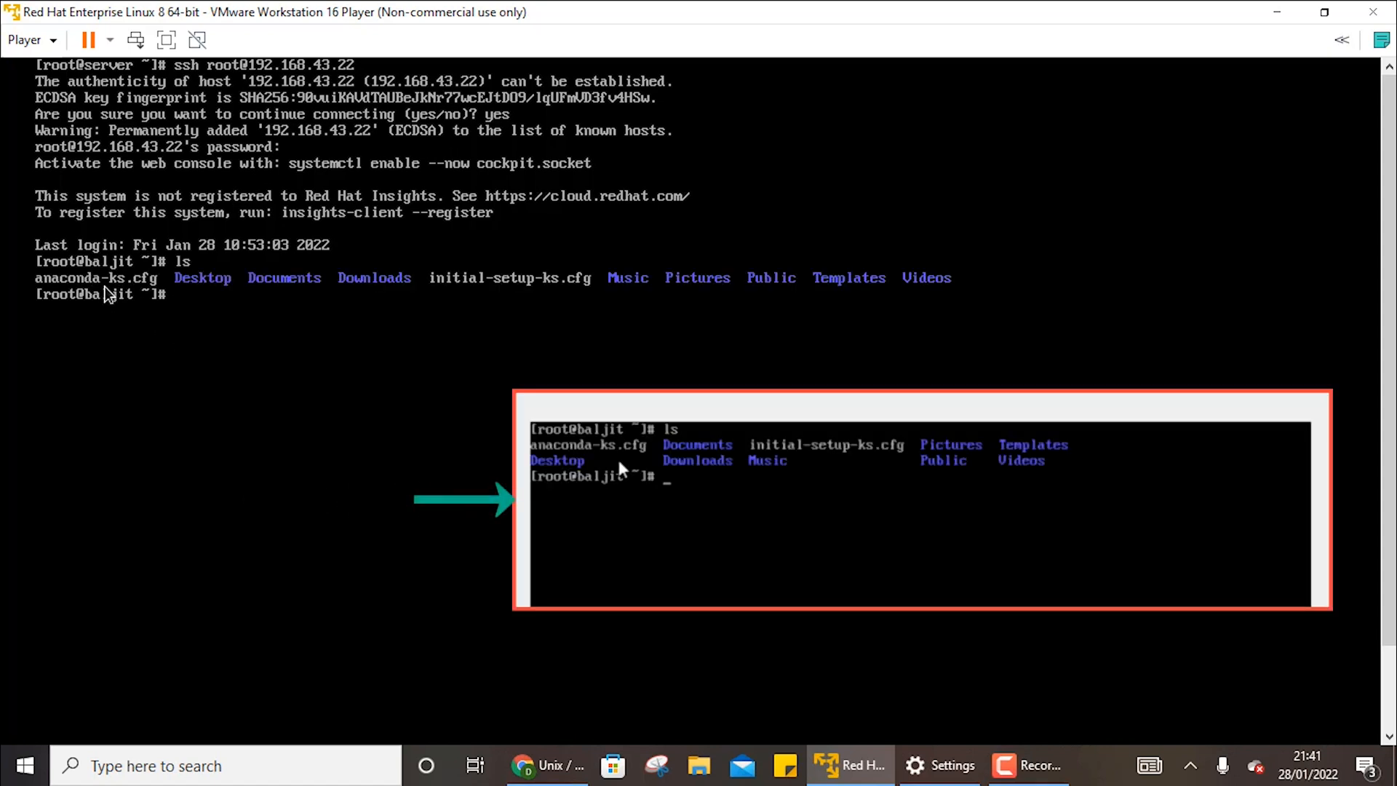
pyautogui.moveTo(294, 300)
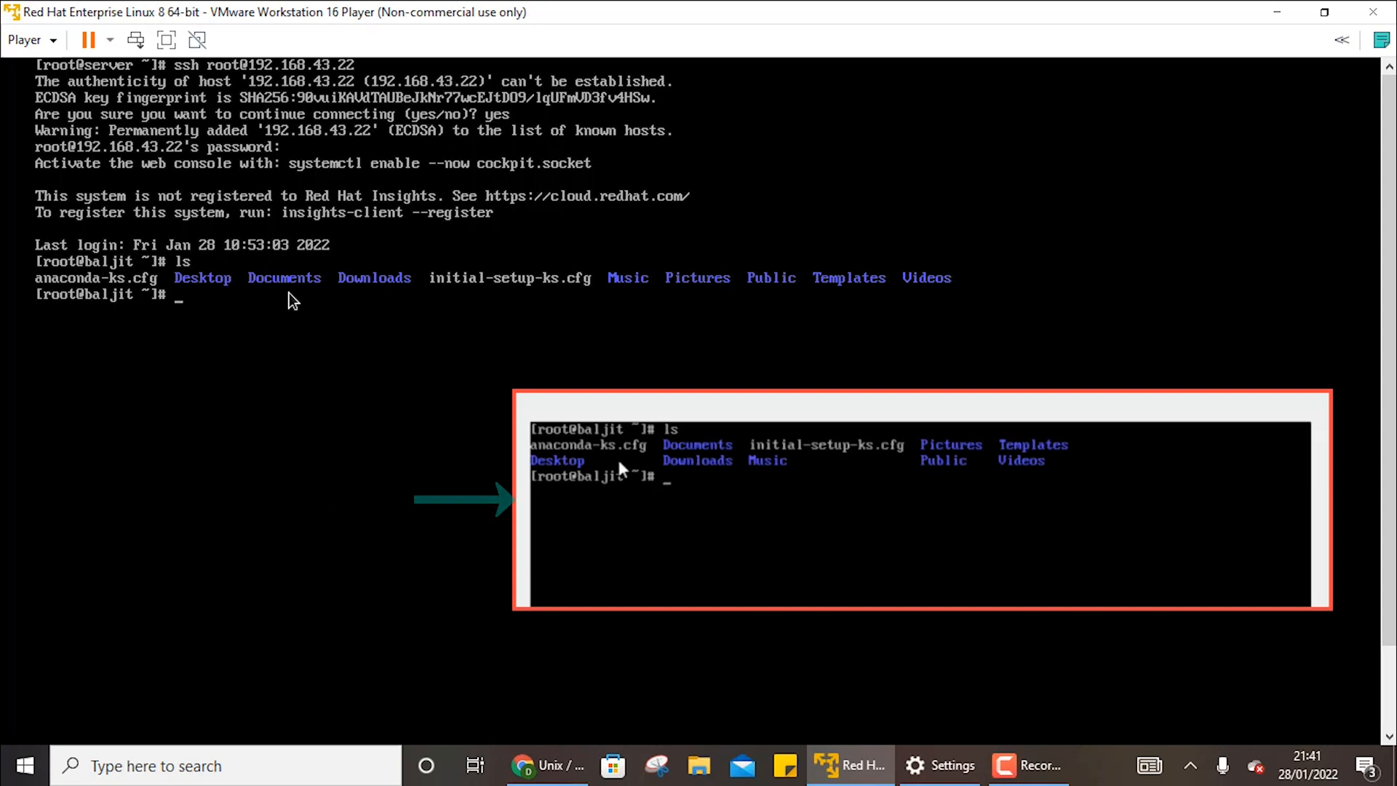
pyautogui.moveTo(331, 375)
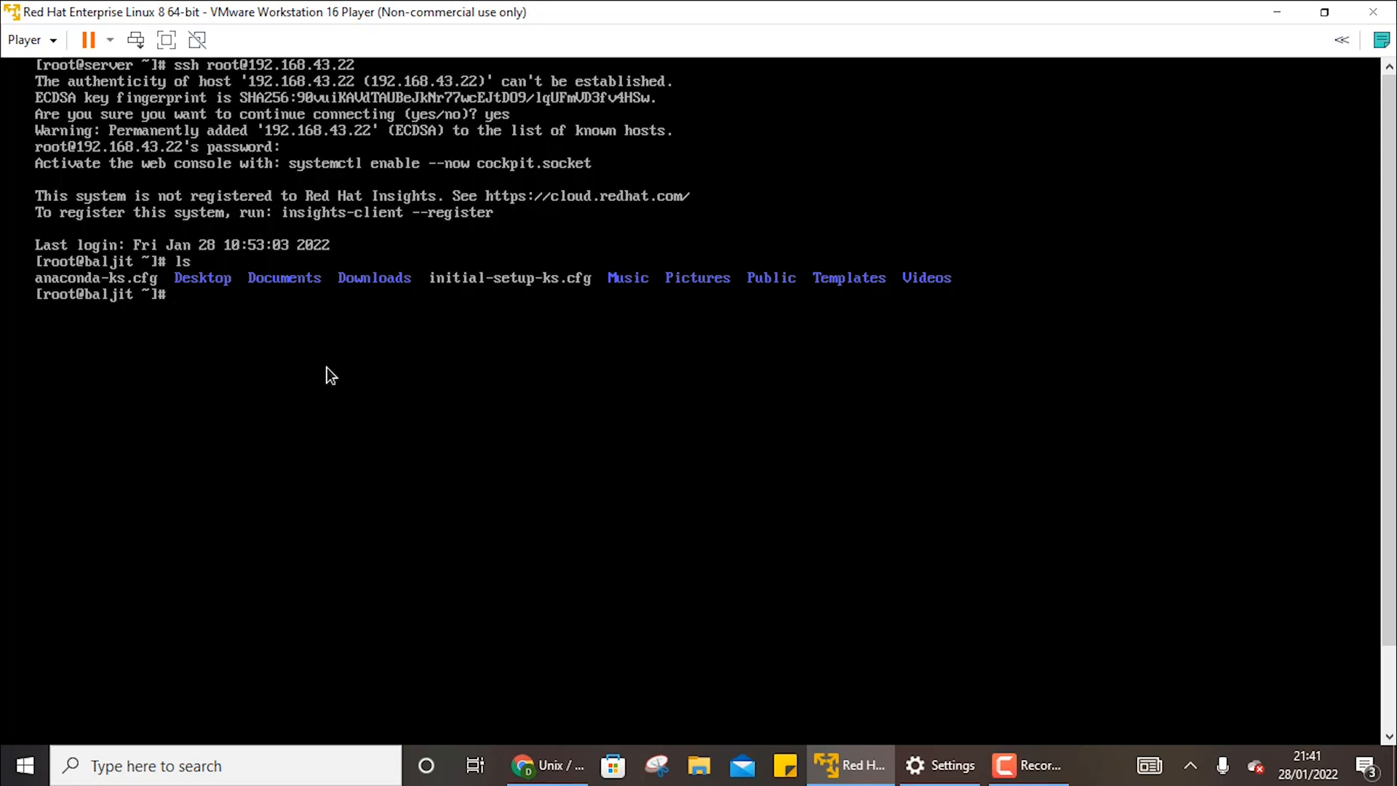
# Run touch ssh to create an empty file named ssh on the remote machine.
pyautogui.write('to')
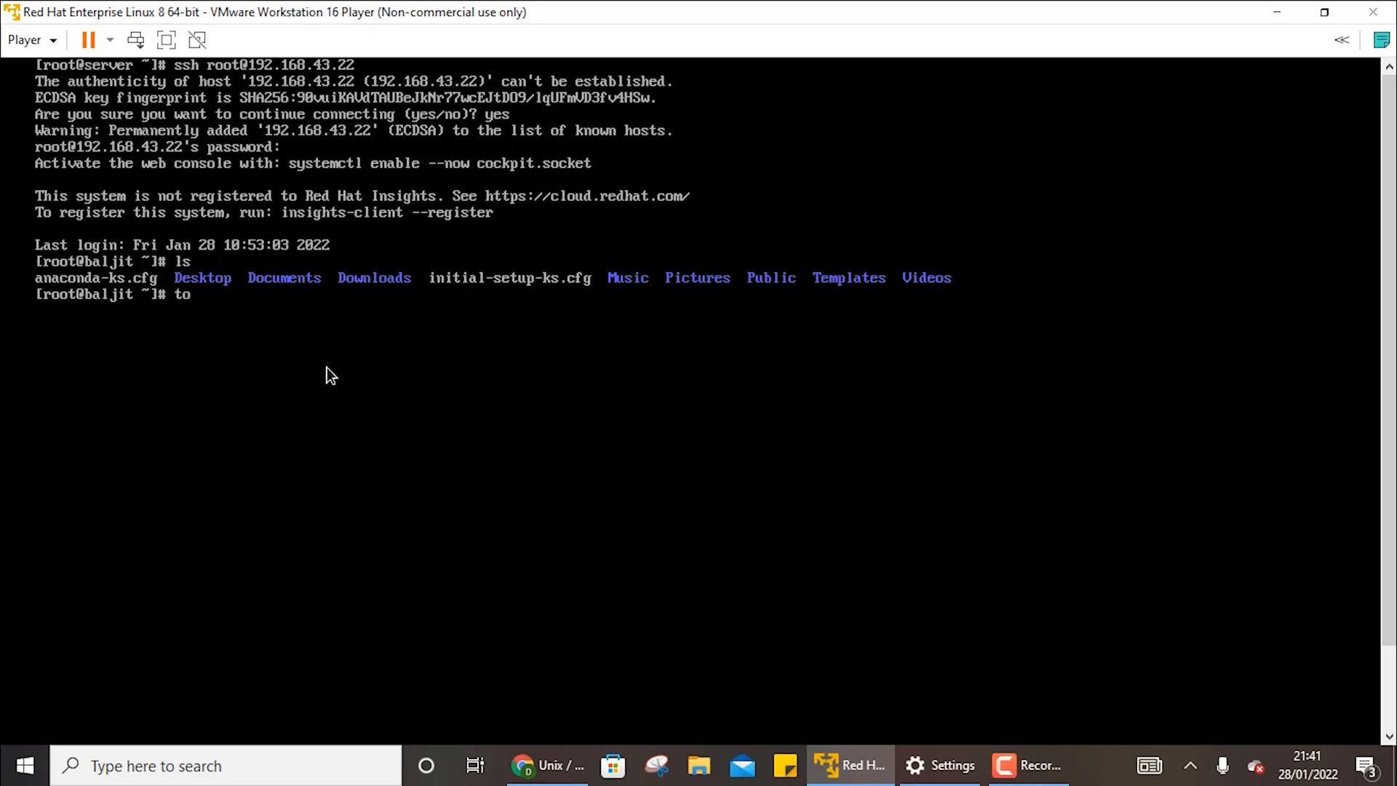
pyautogui.write('uch')
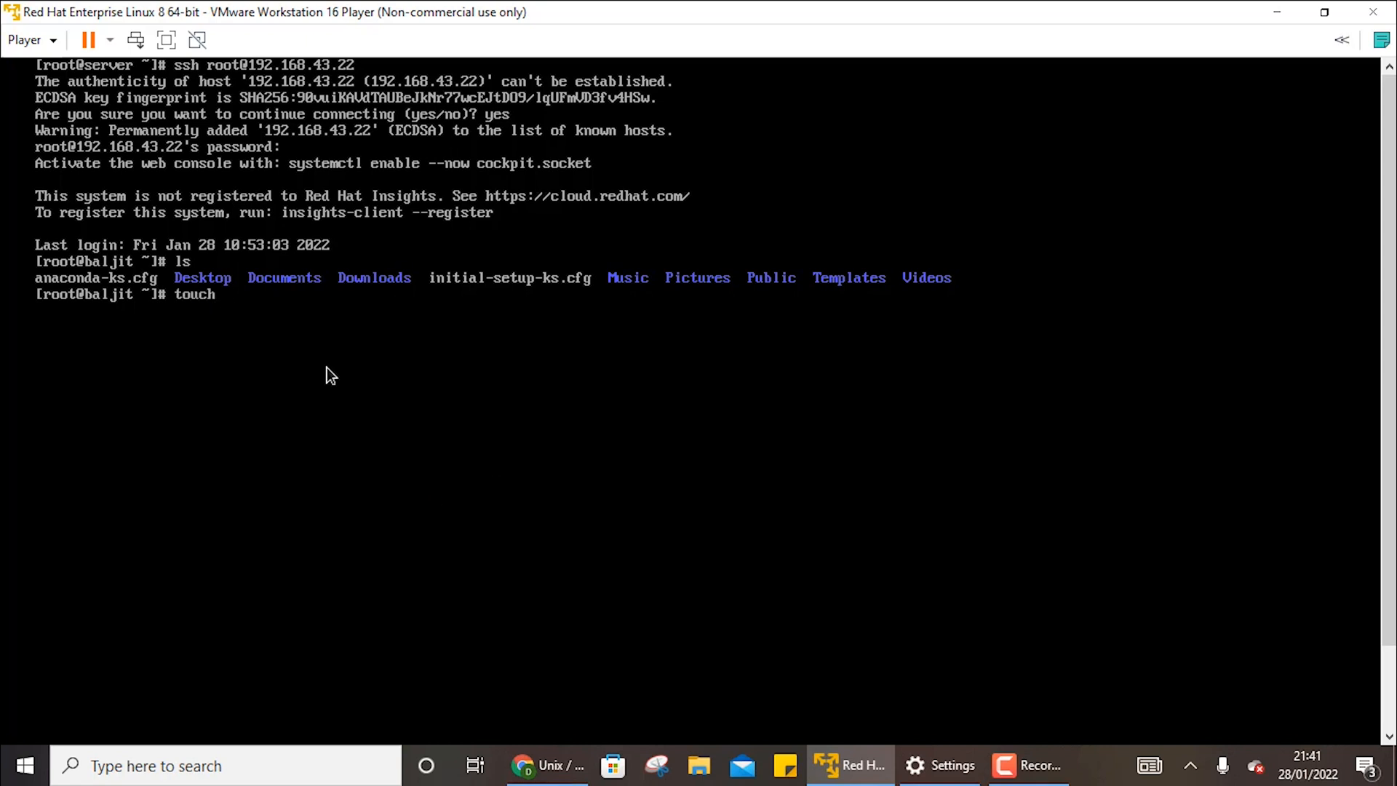
pyautogui.write('ssh')
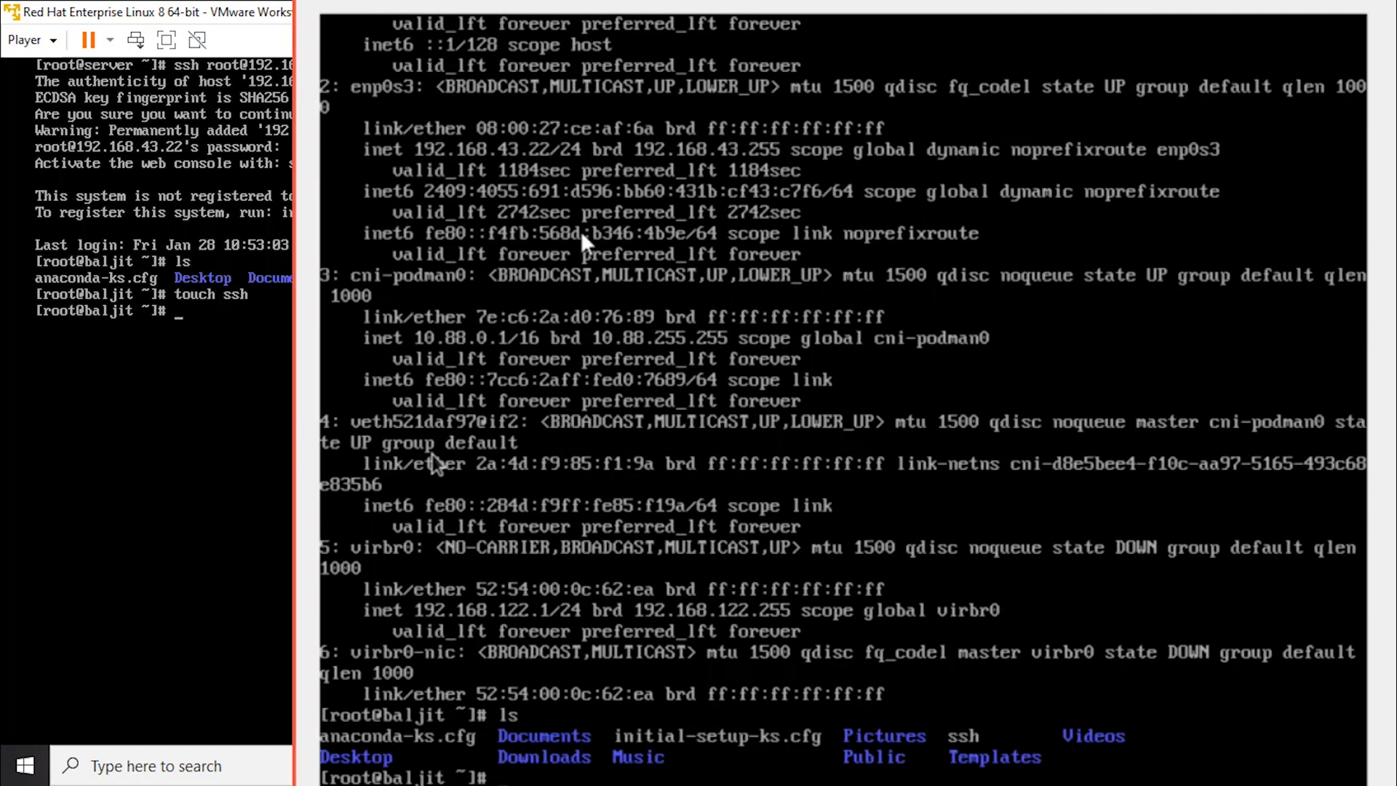
pyautogui.moveTo(991, 748)
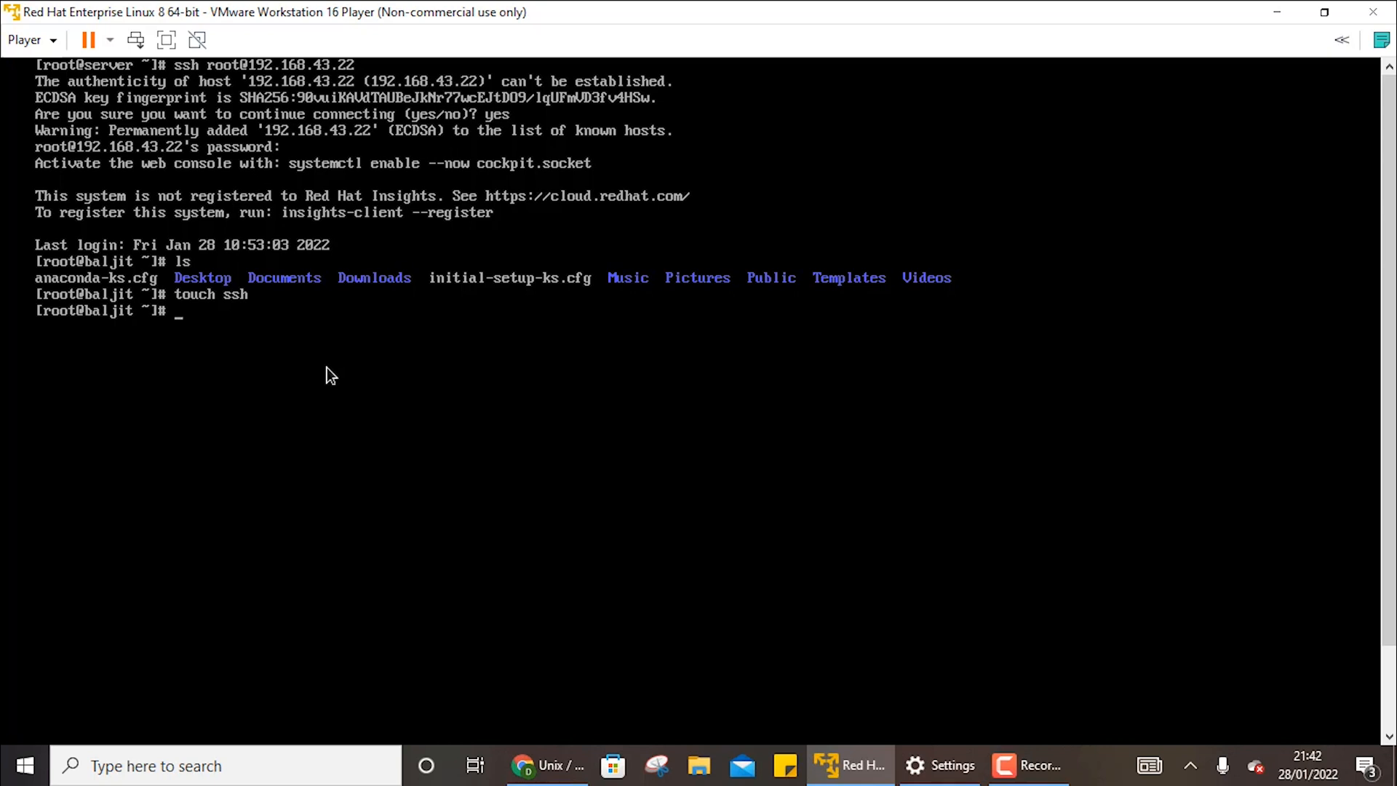
# Run exit to log out of the remote session on 192.168.43.22.
pyautogui.write('exit')
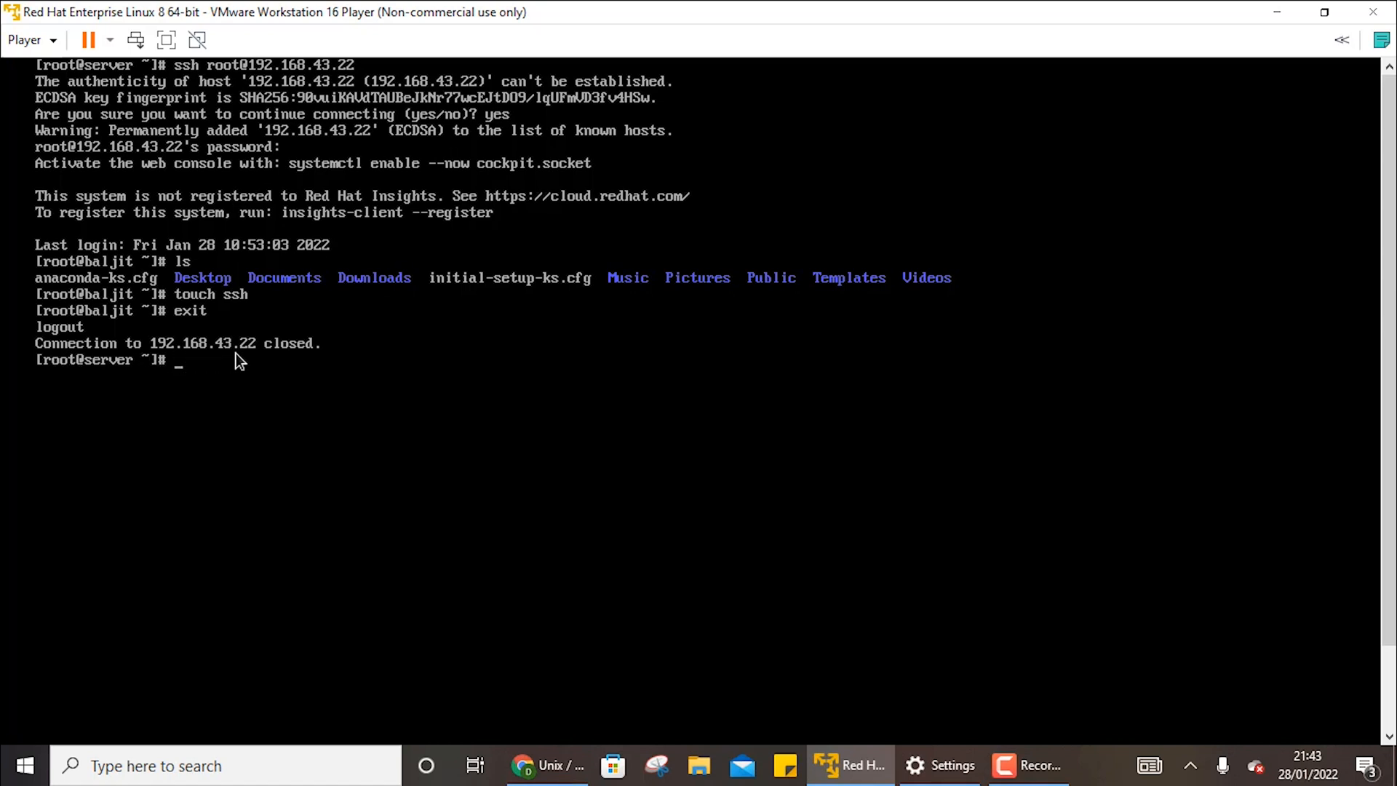
pyautogui.moveTo(280, 369)
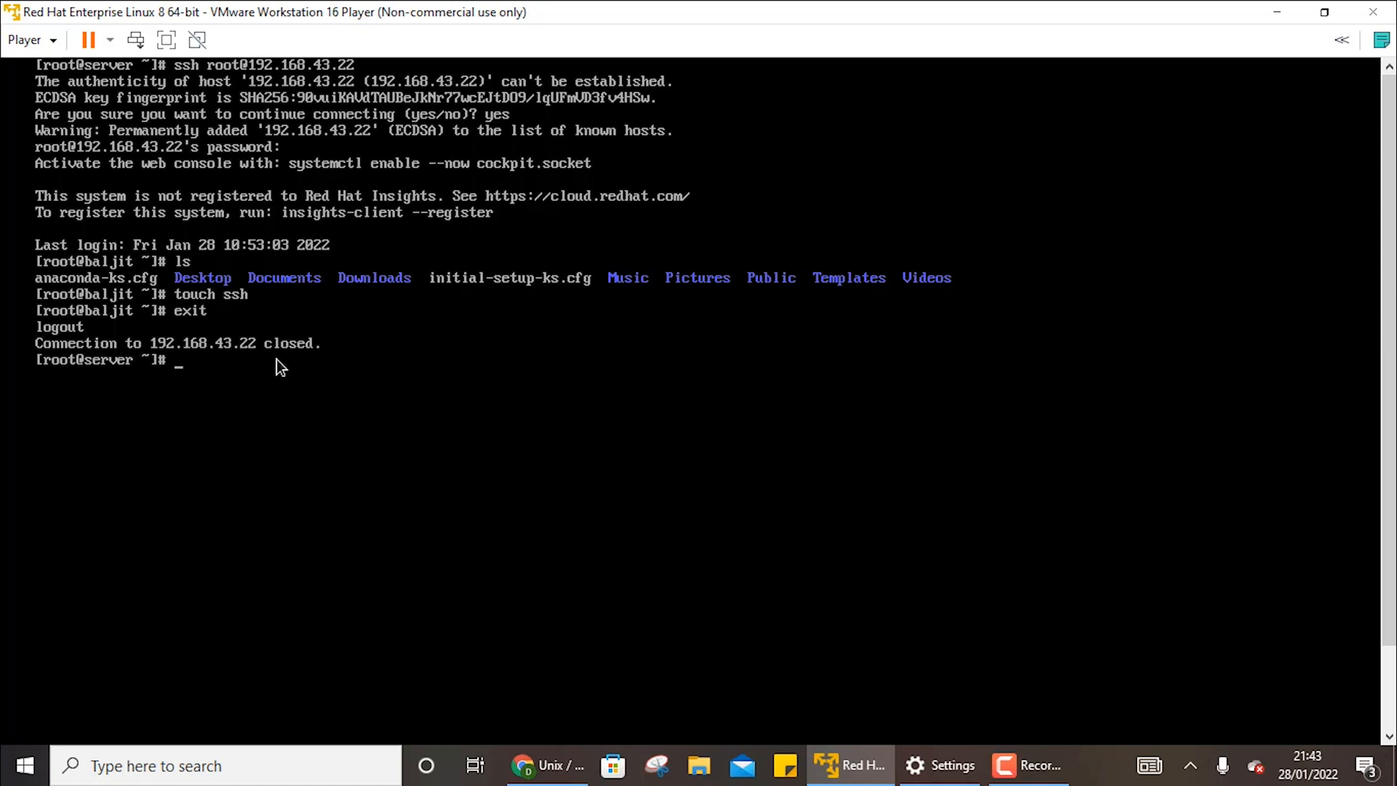
pyautogui.moveTo(298, 378)
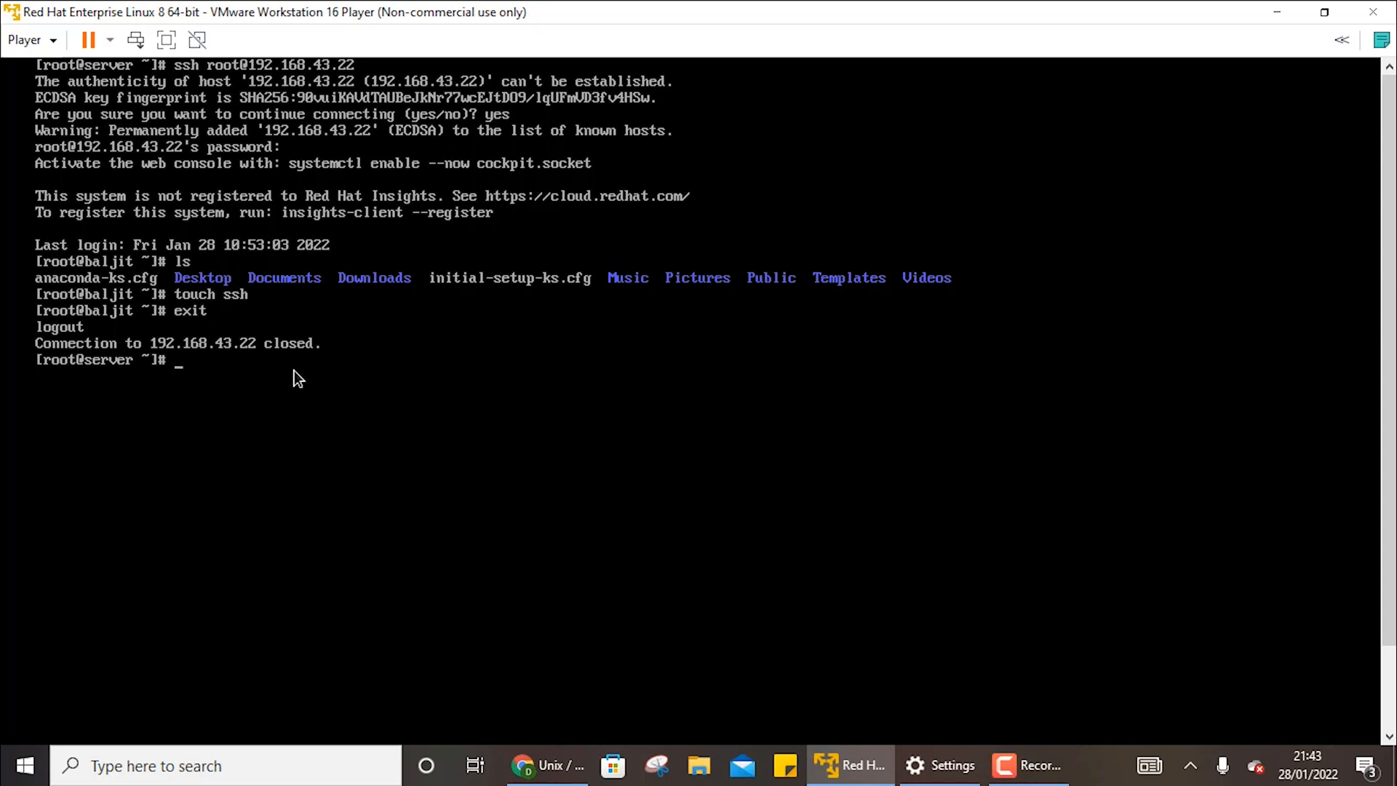